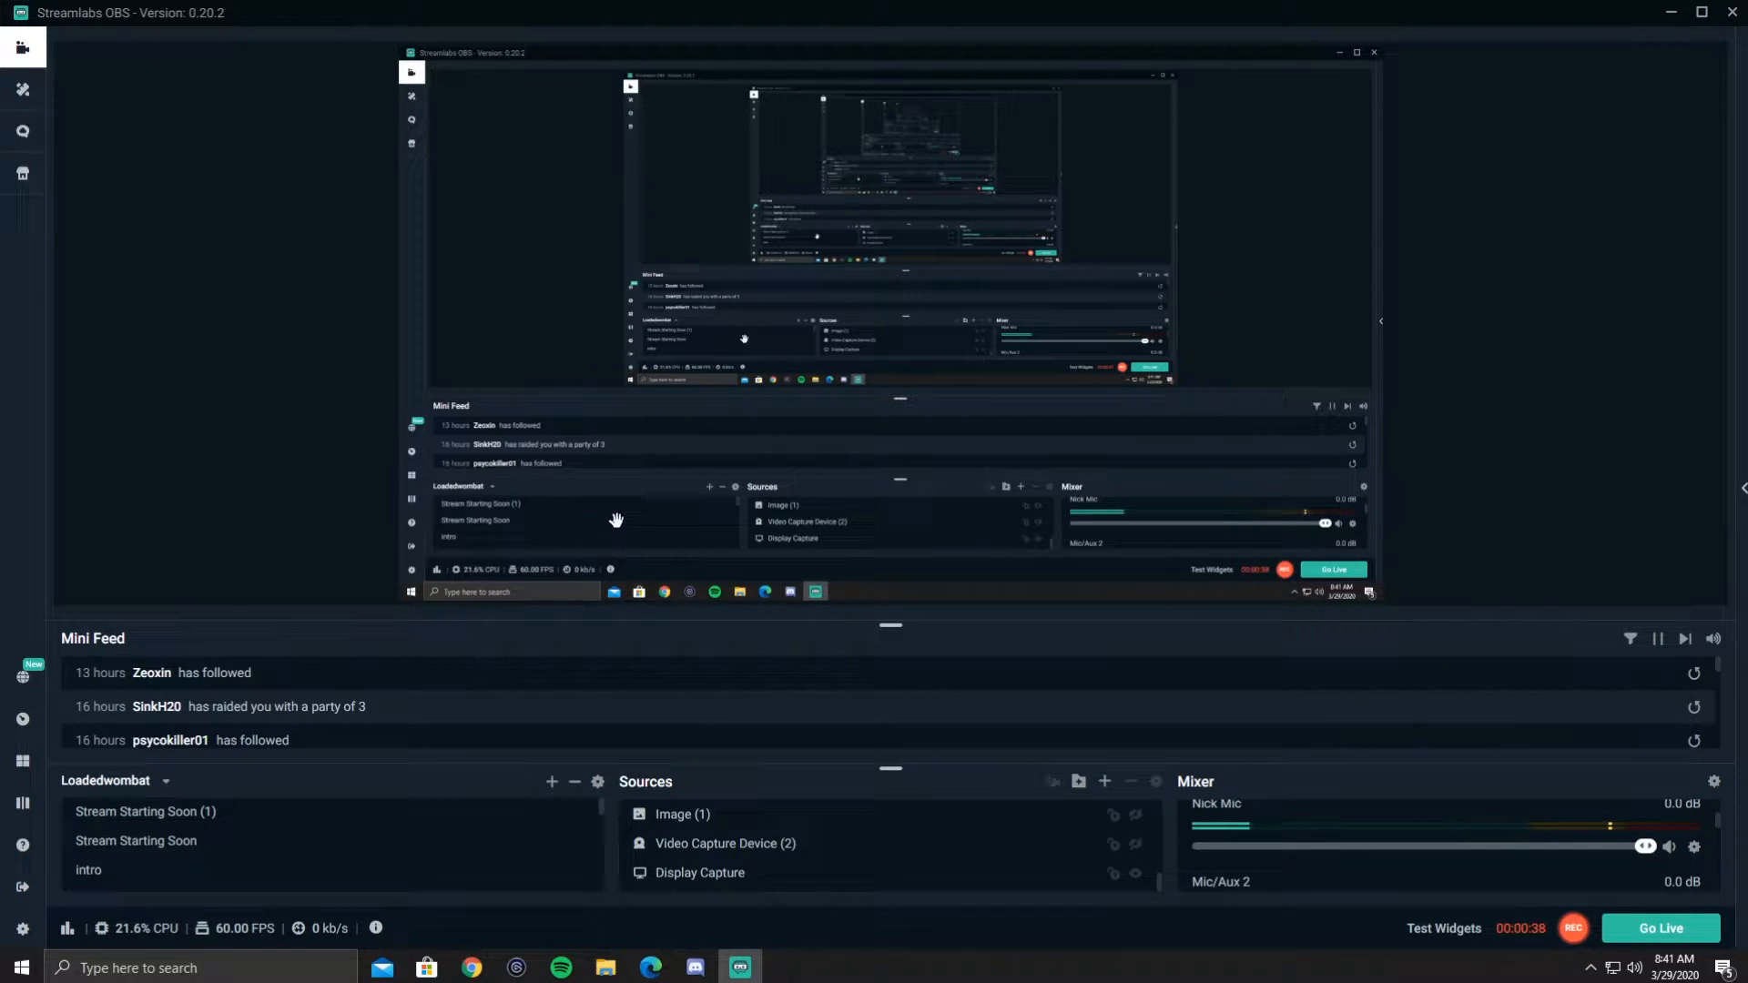
mouse_move(22, 891)
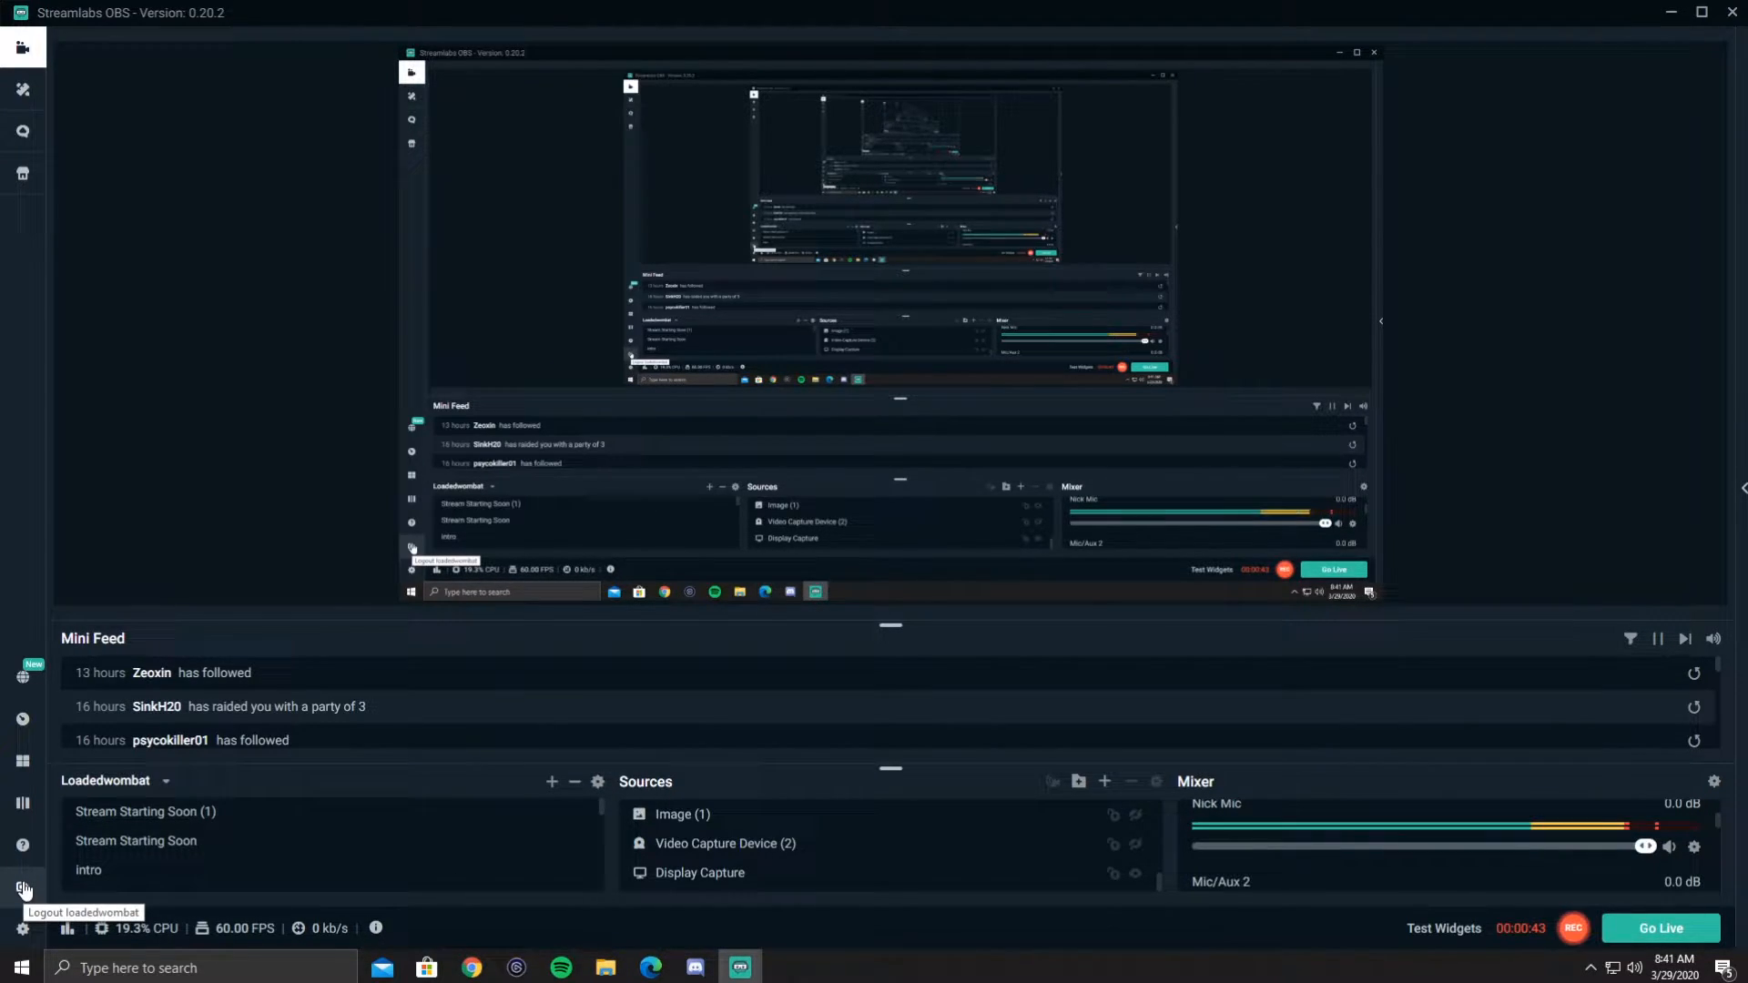
Log out of the connected streaming account via the sidebar and confirm with Yes.
click(22, 890)
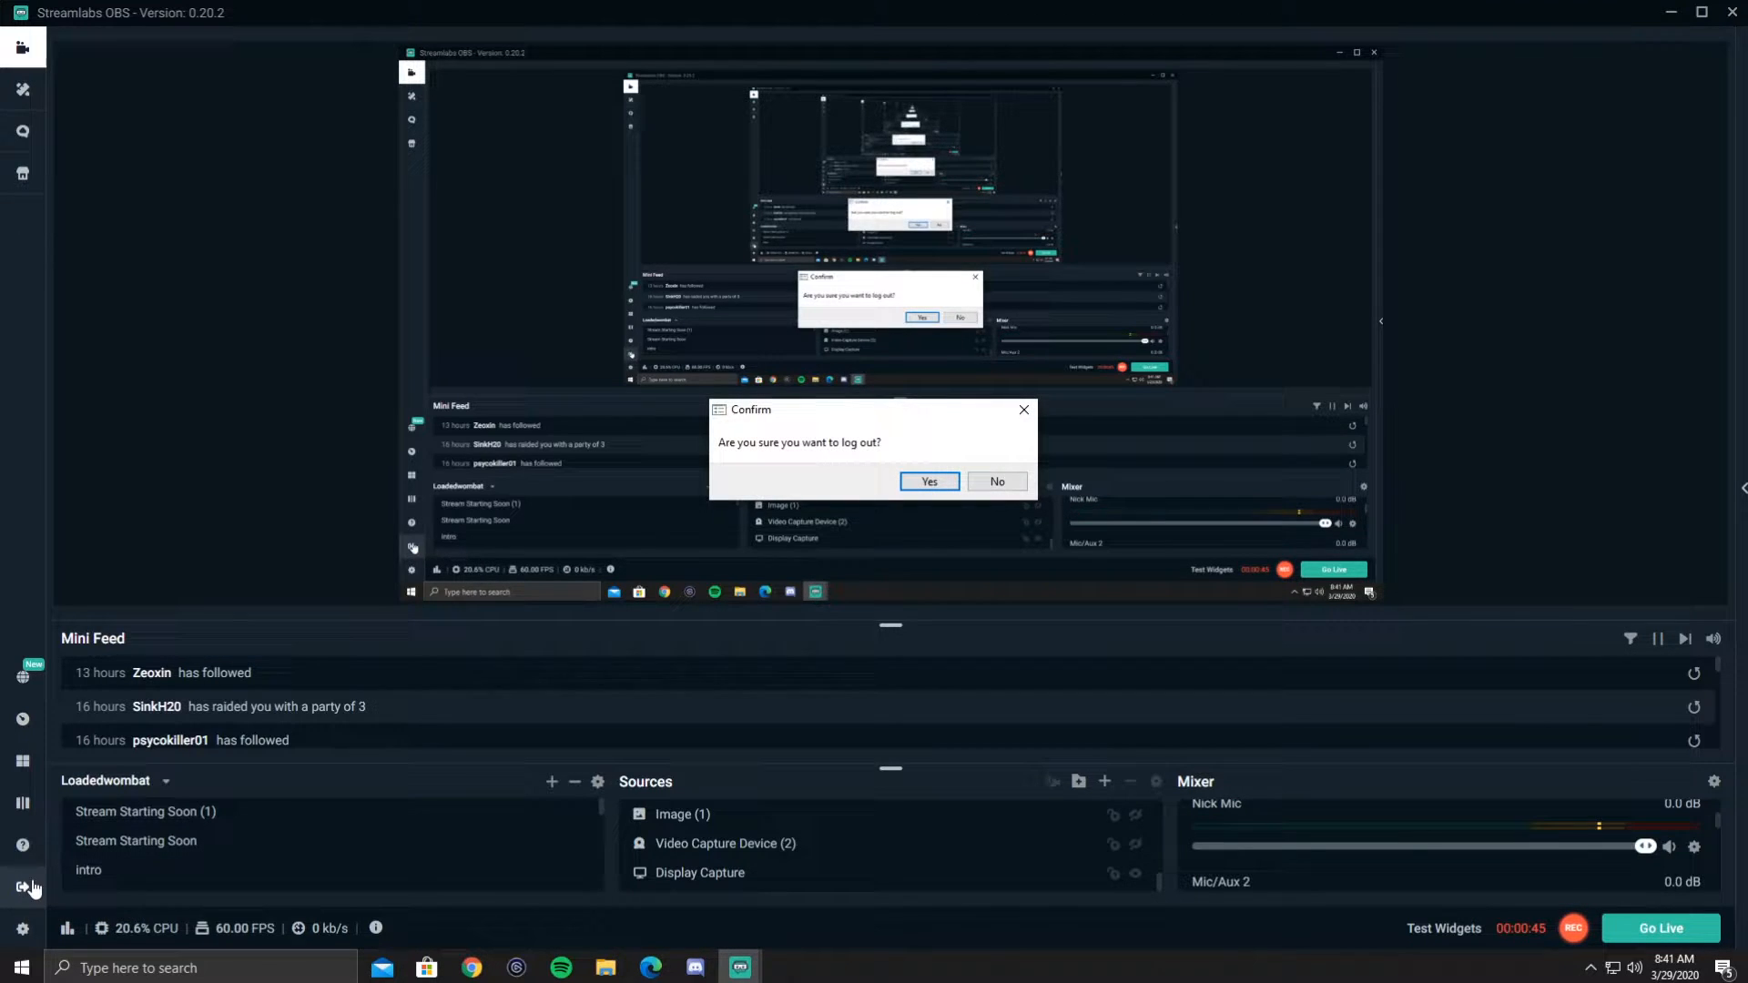
click(928, 481)
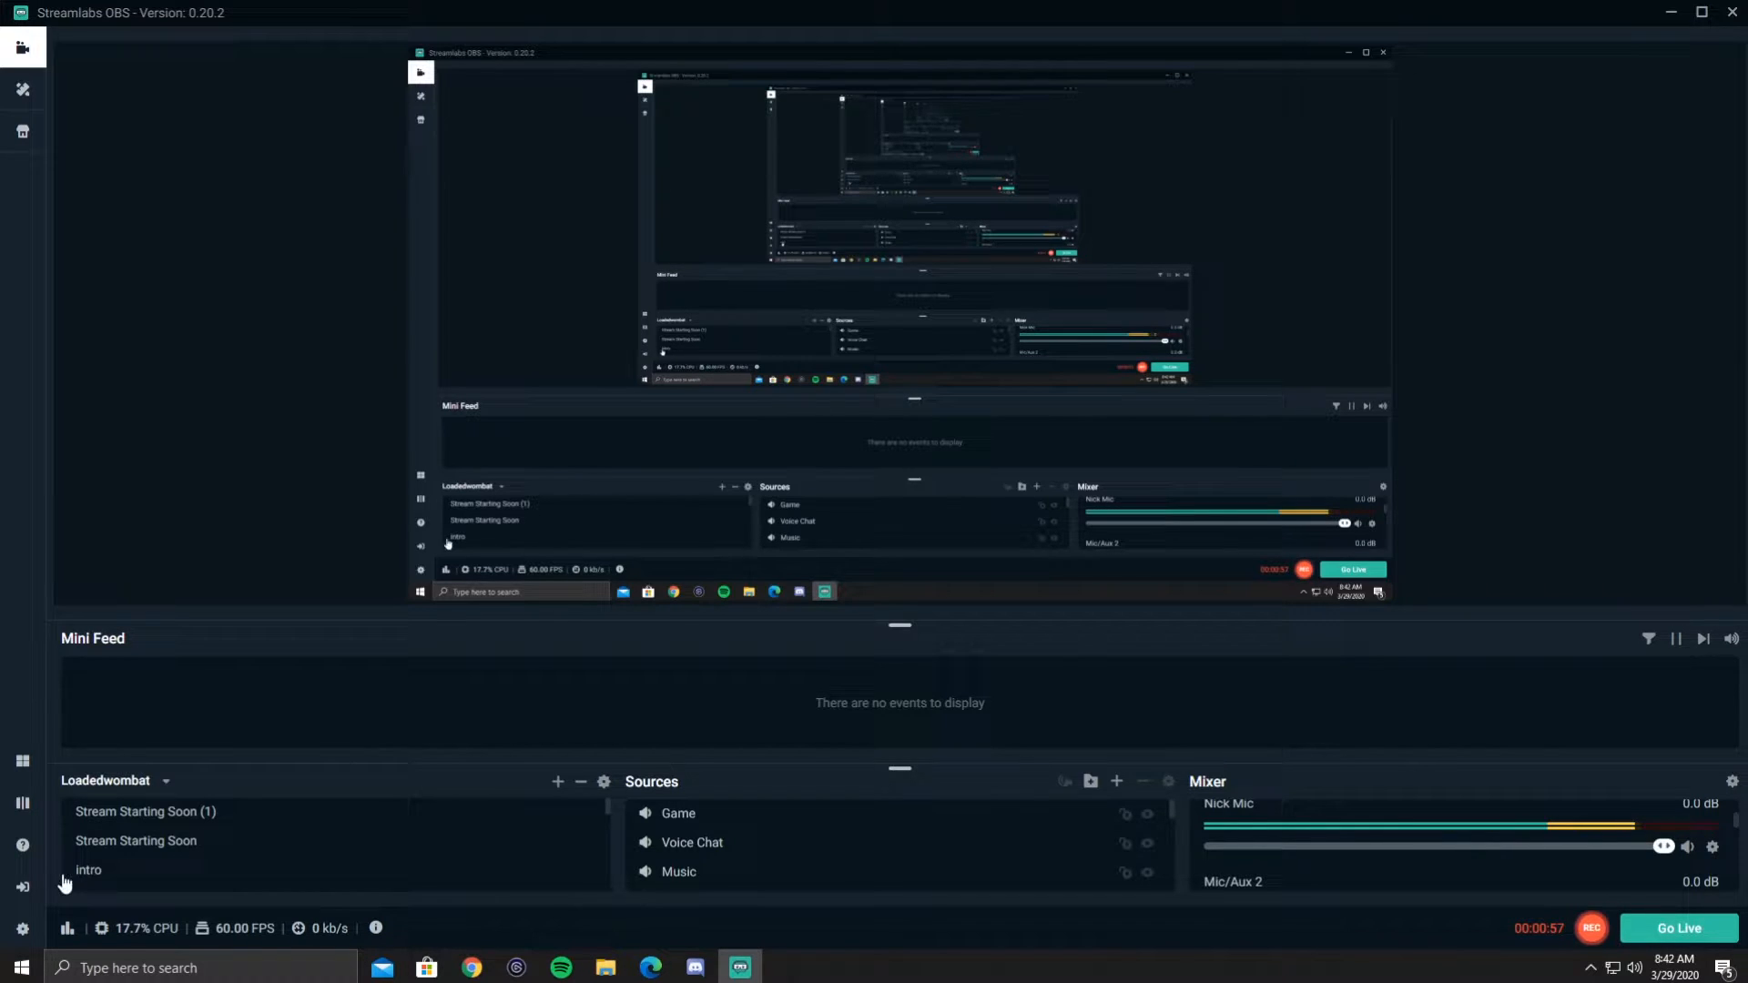
mouse_move(22, 887)
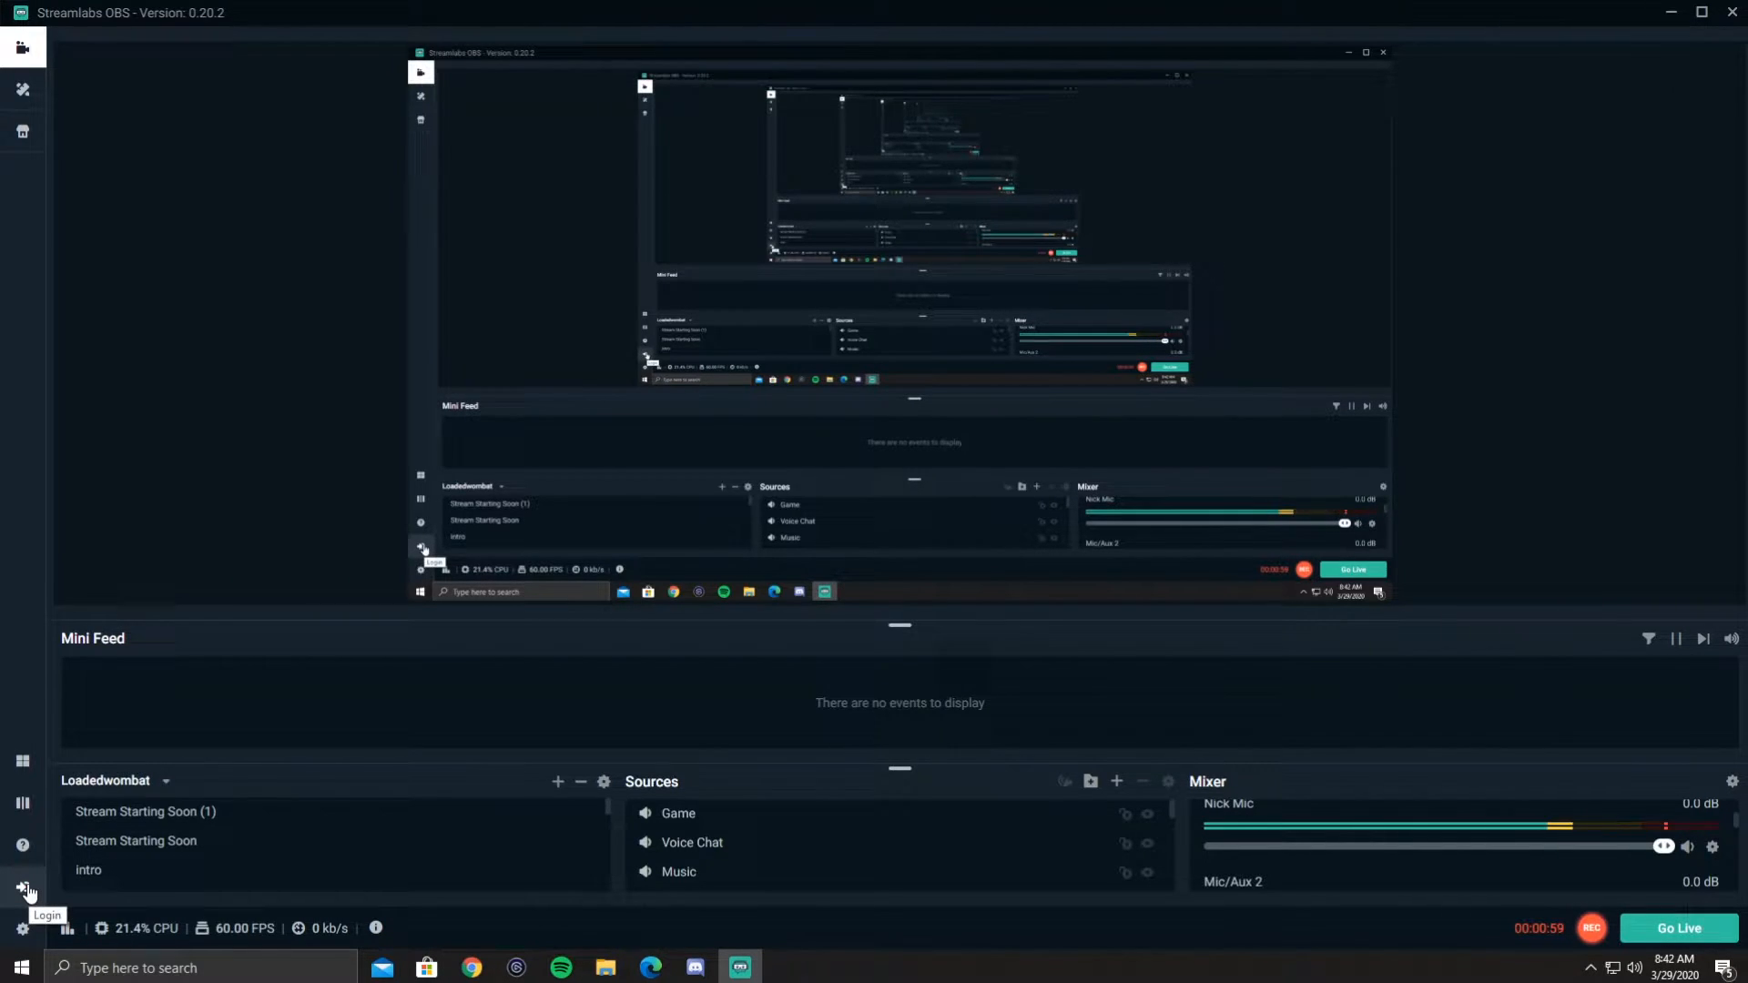
Reconnect a streaming account from the Connect screen so follow and raid events return.
click(22, 887)
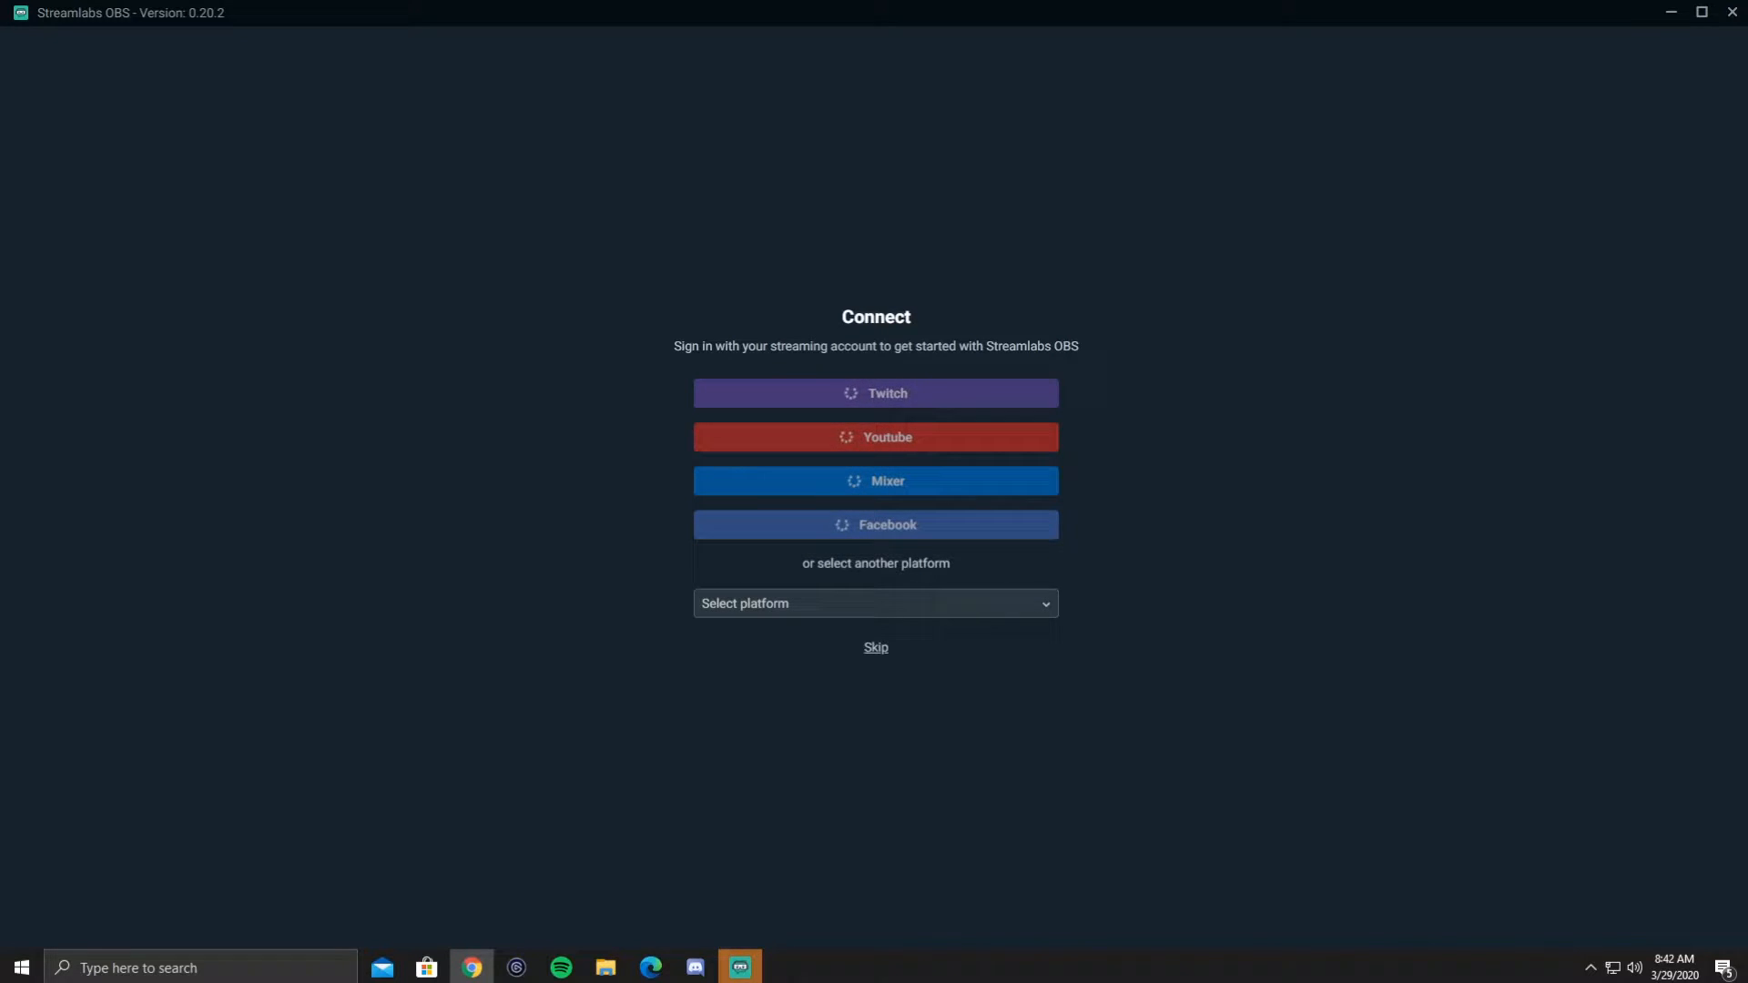
click(875, 648)
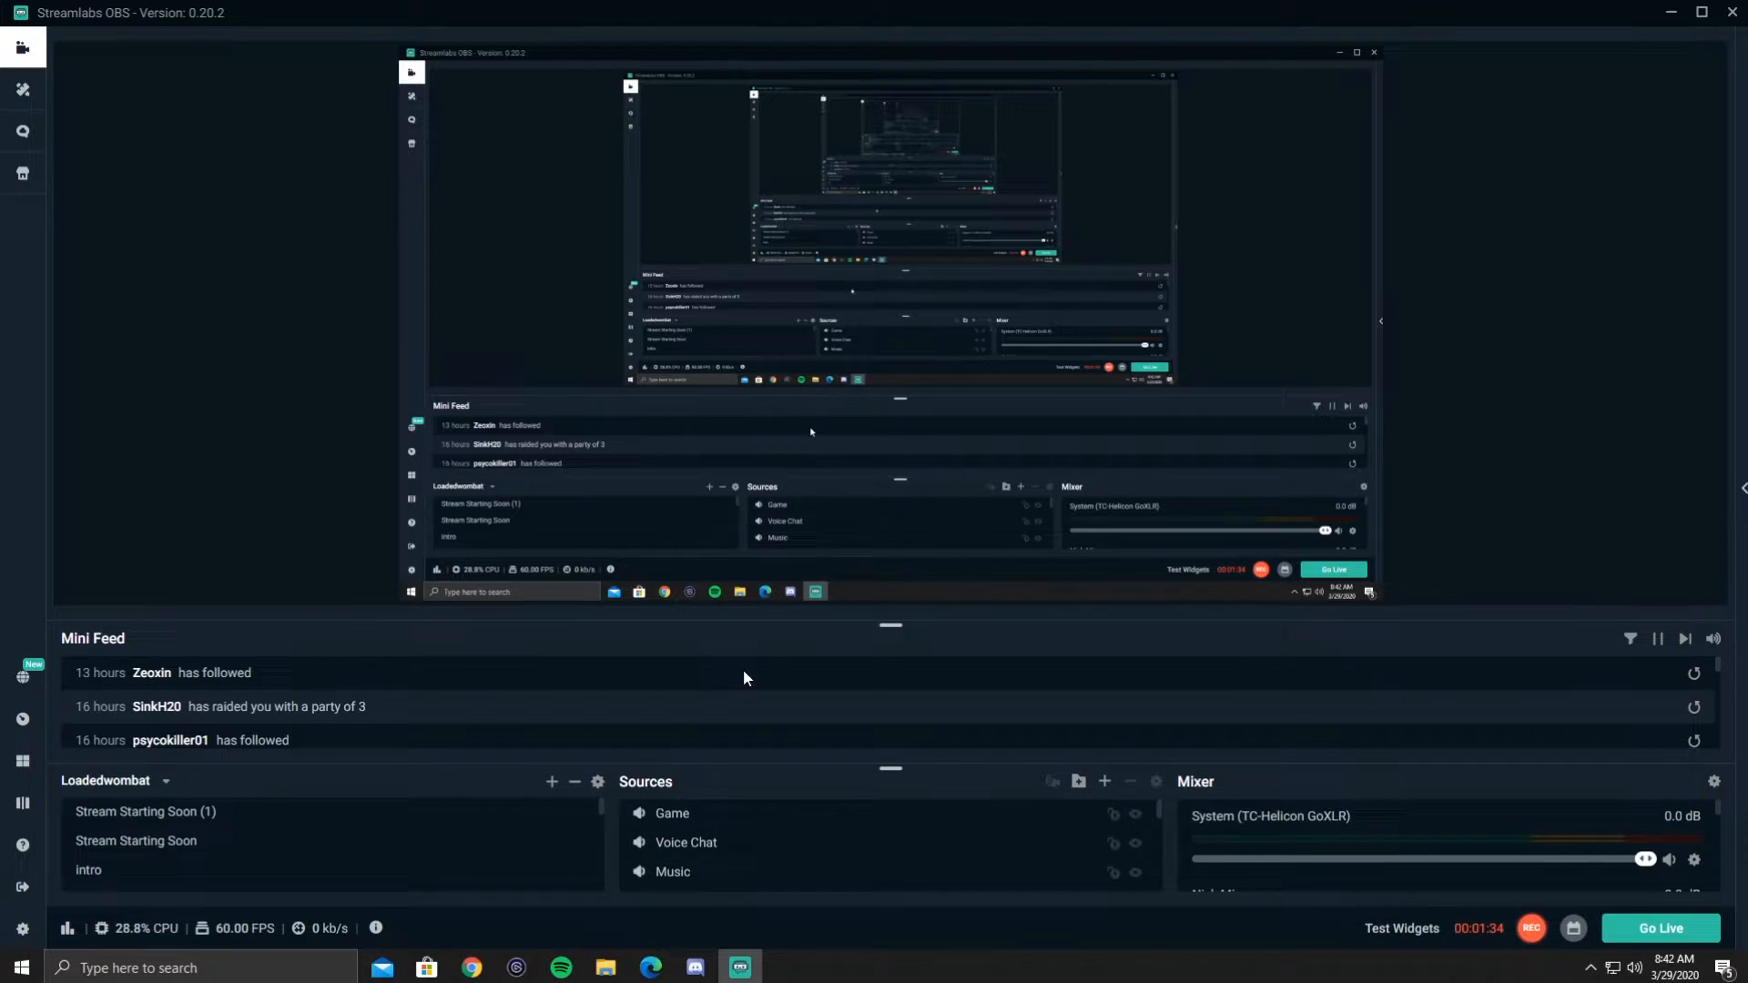
mouse_move(439, 692)
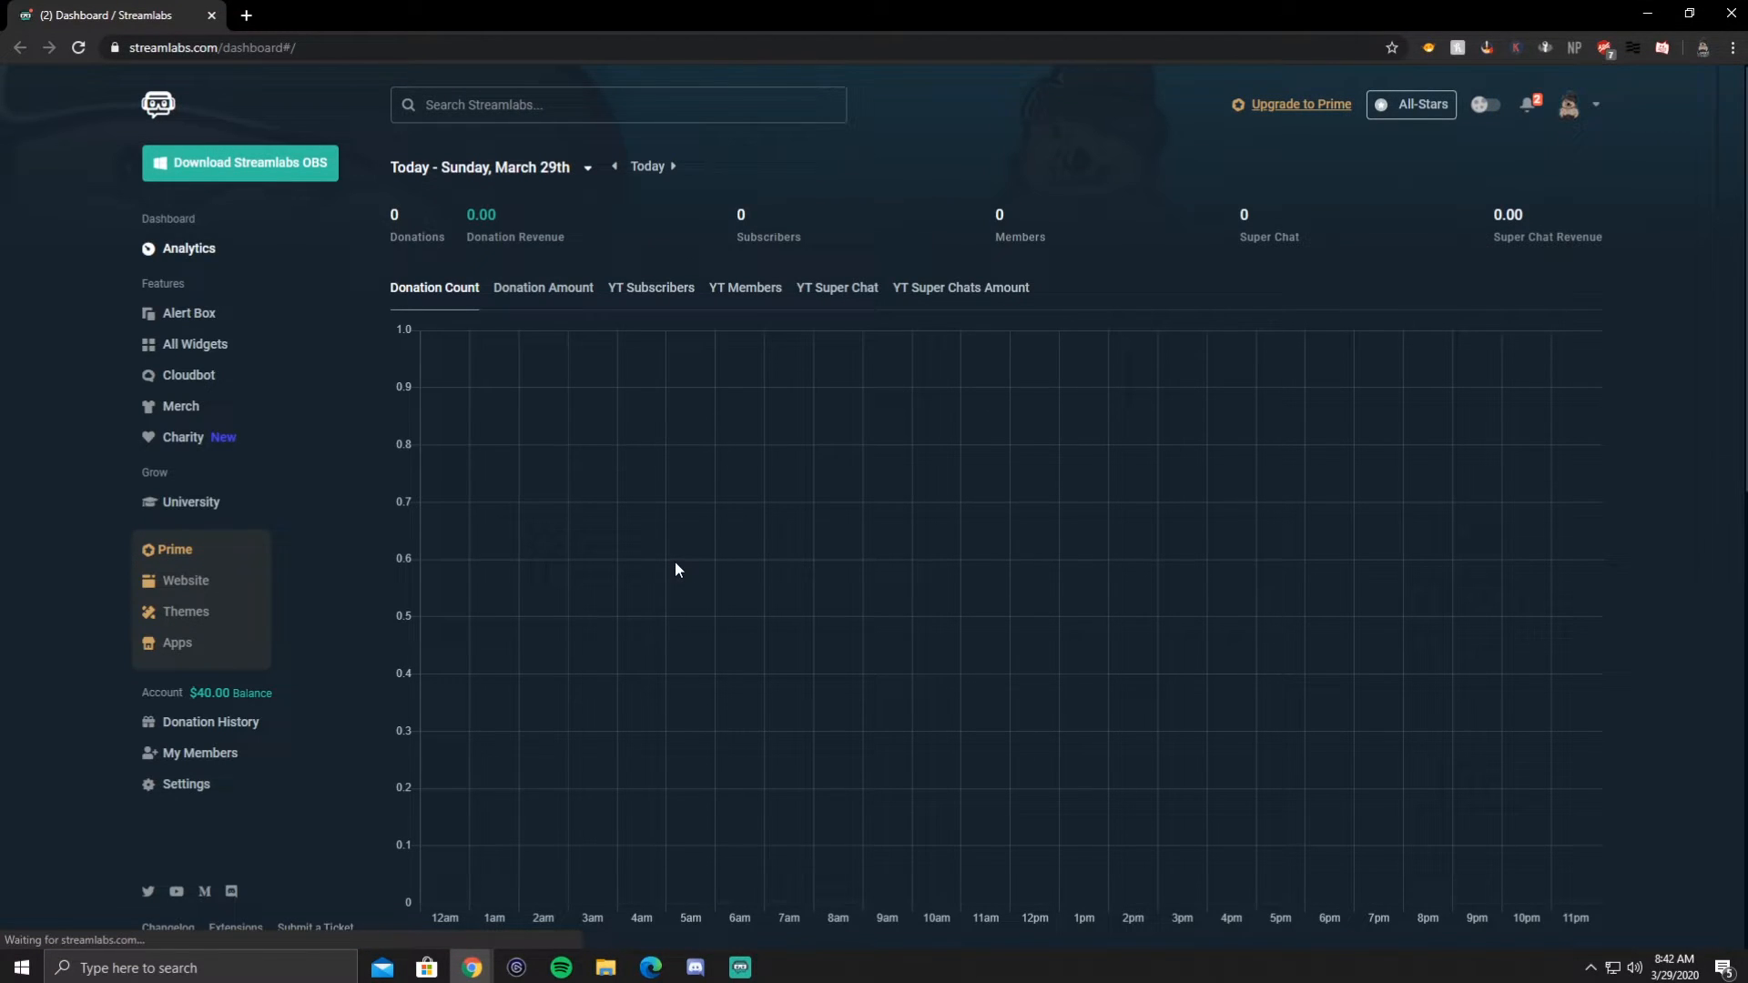
Scroll the Streamlabs web dashboard to reach Alert Box under Features.
scroll(up, 3)
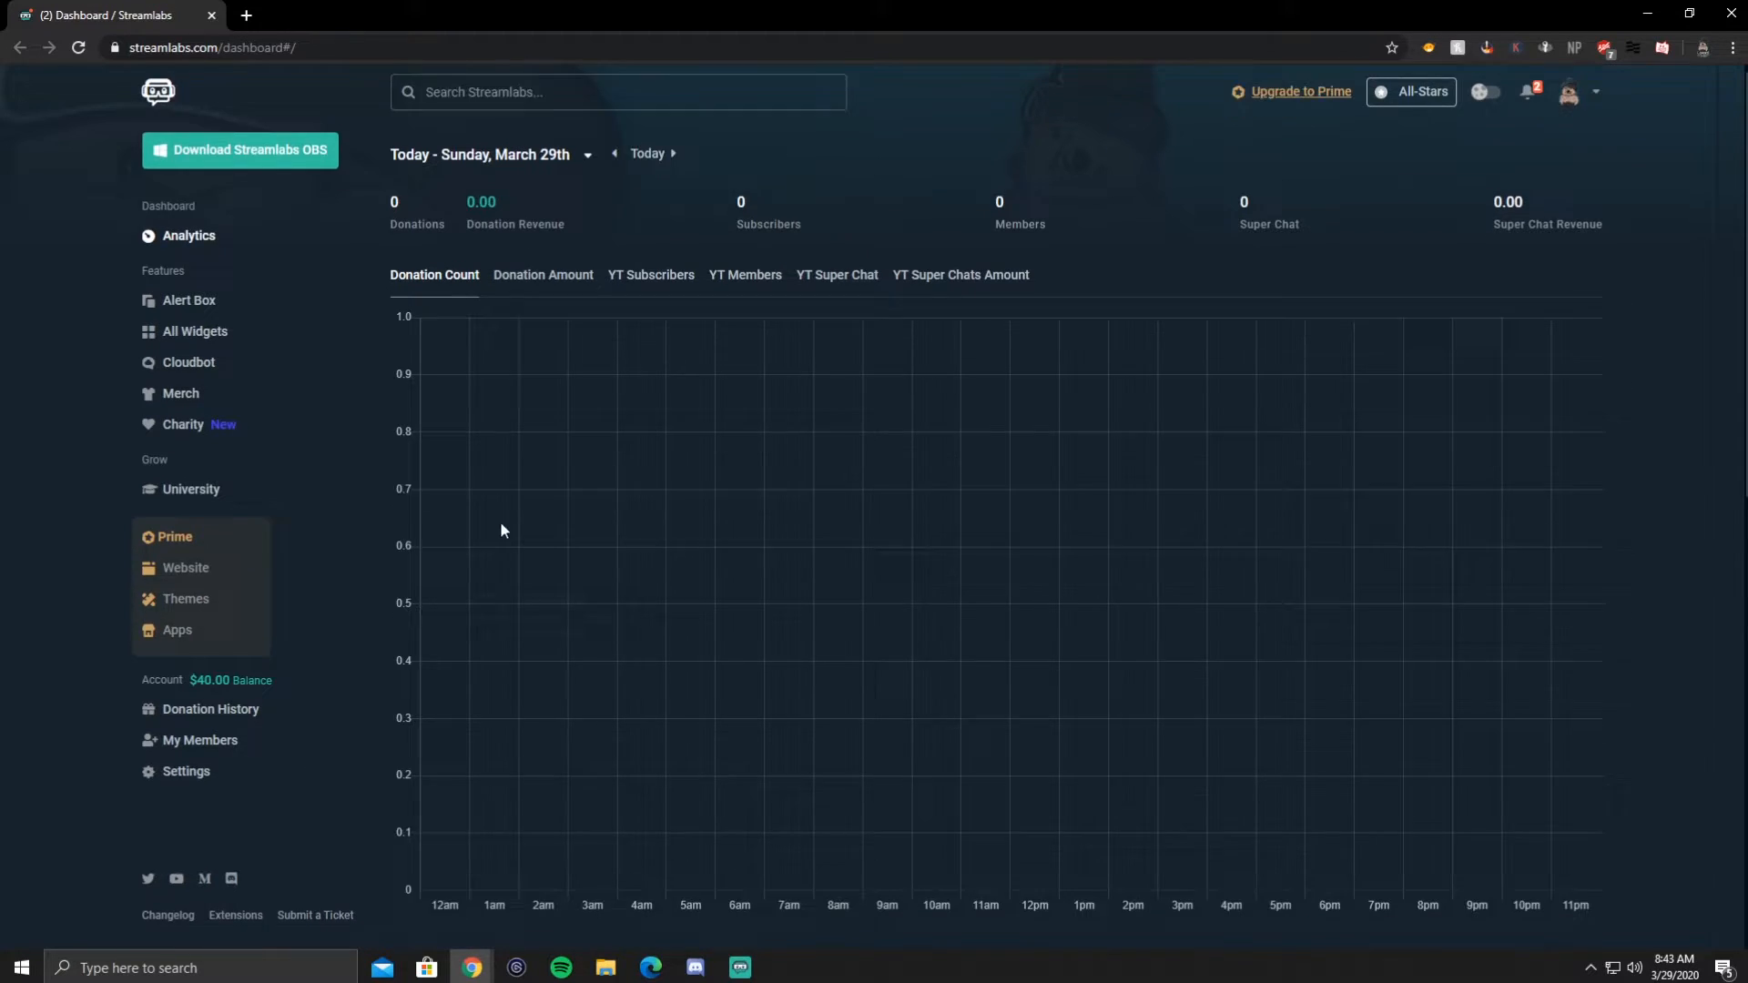
scroll(down, 3)
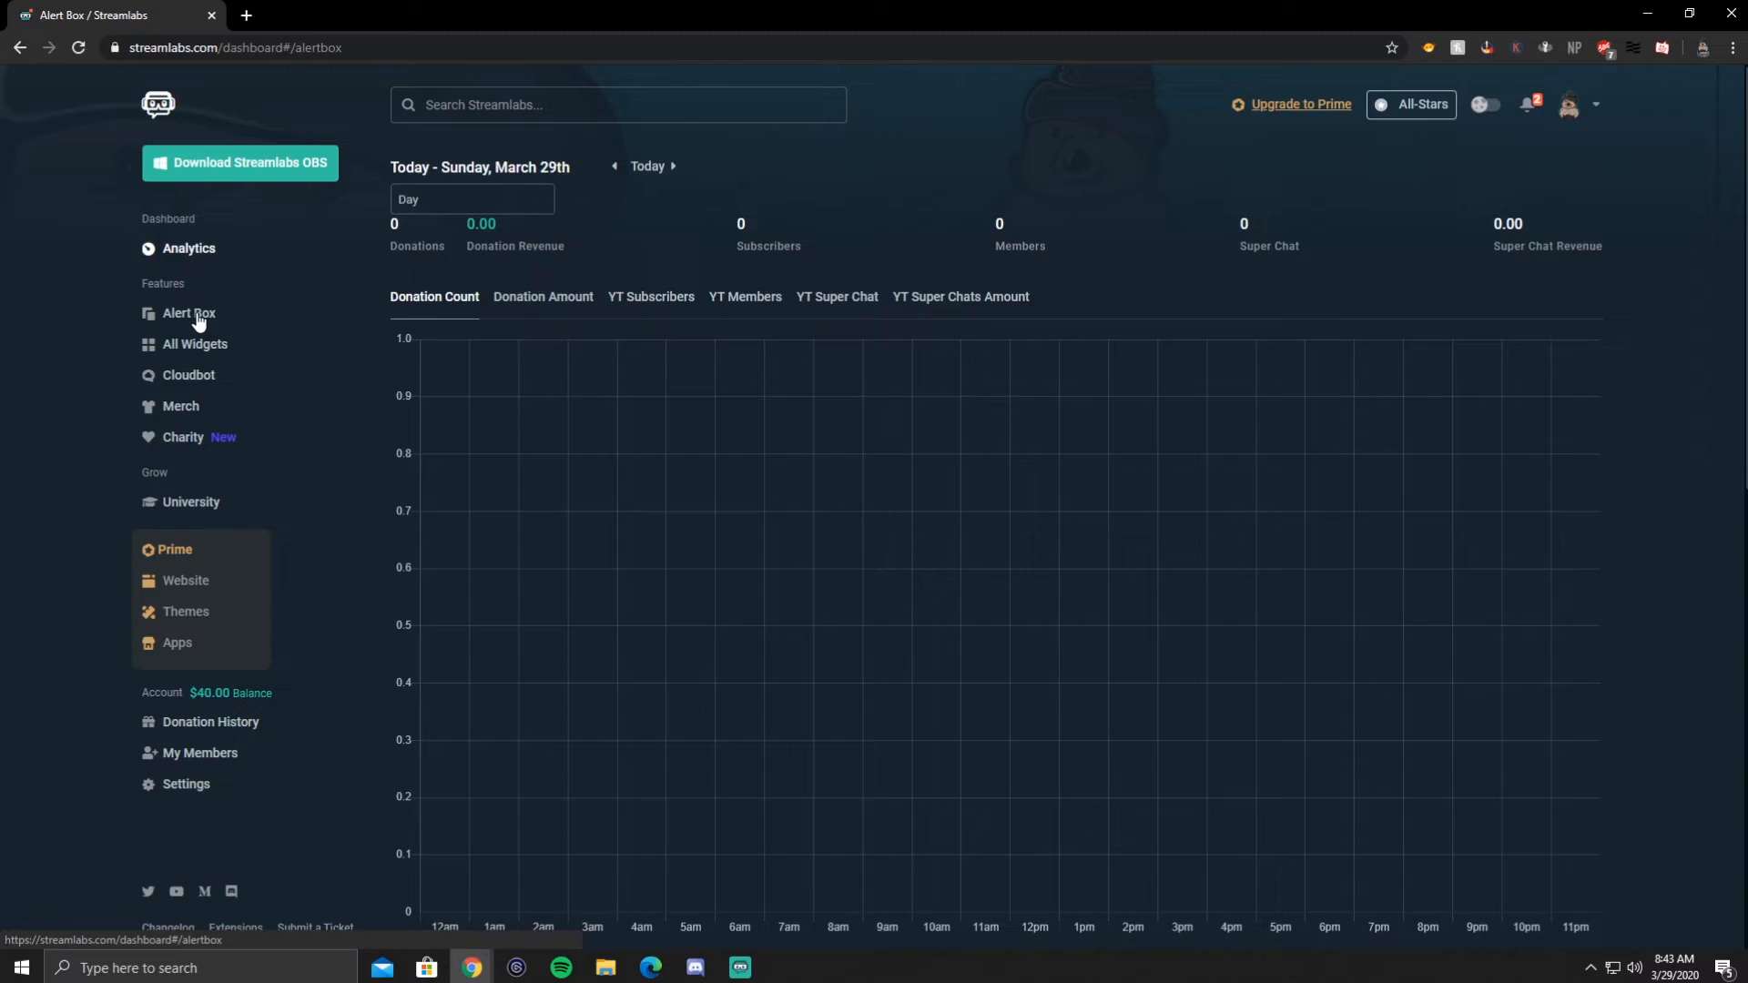
Review the Subscribers alert settings: enabled, 'just subscribed on Youtube!' template, YouTube gif and water-success sound.
click(188, 313)
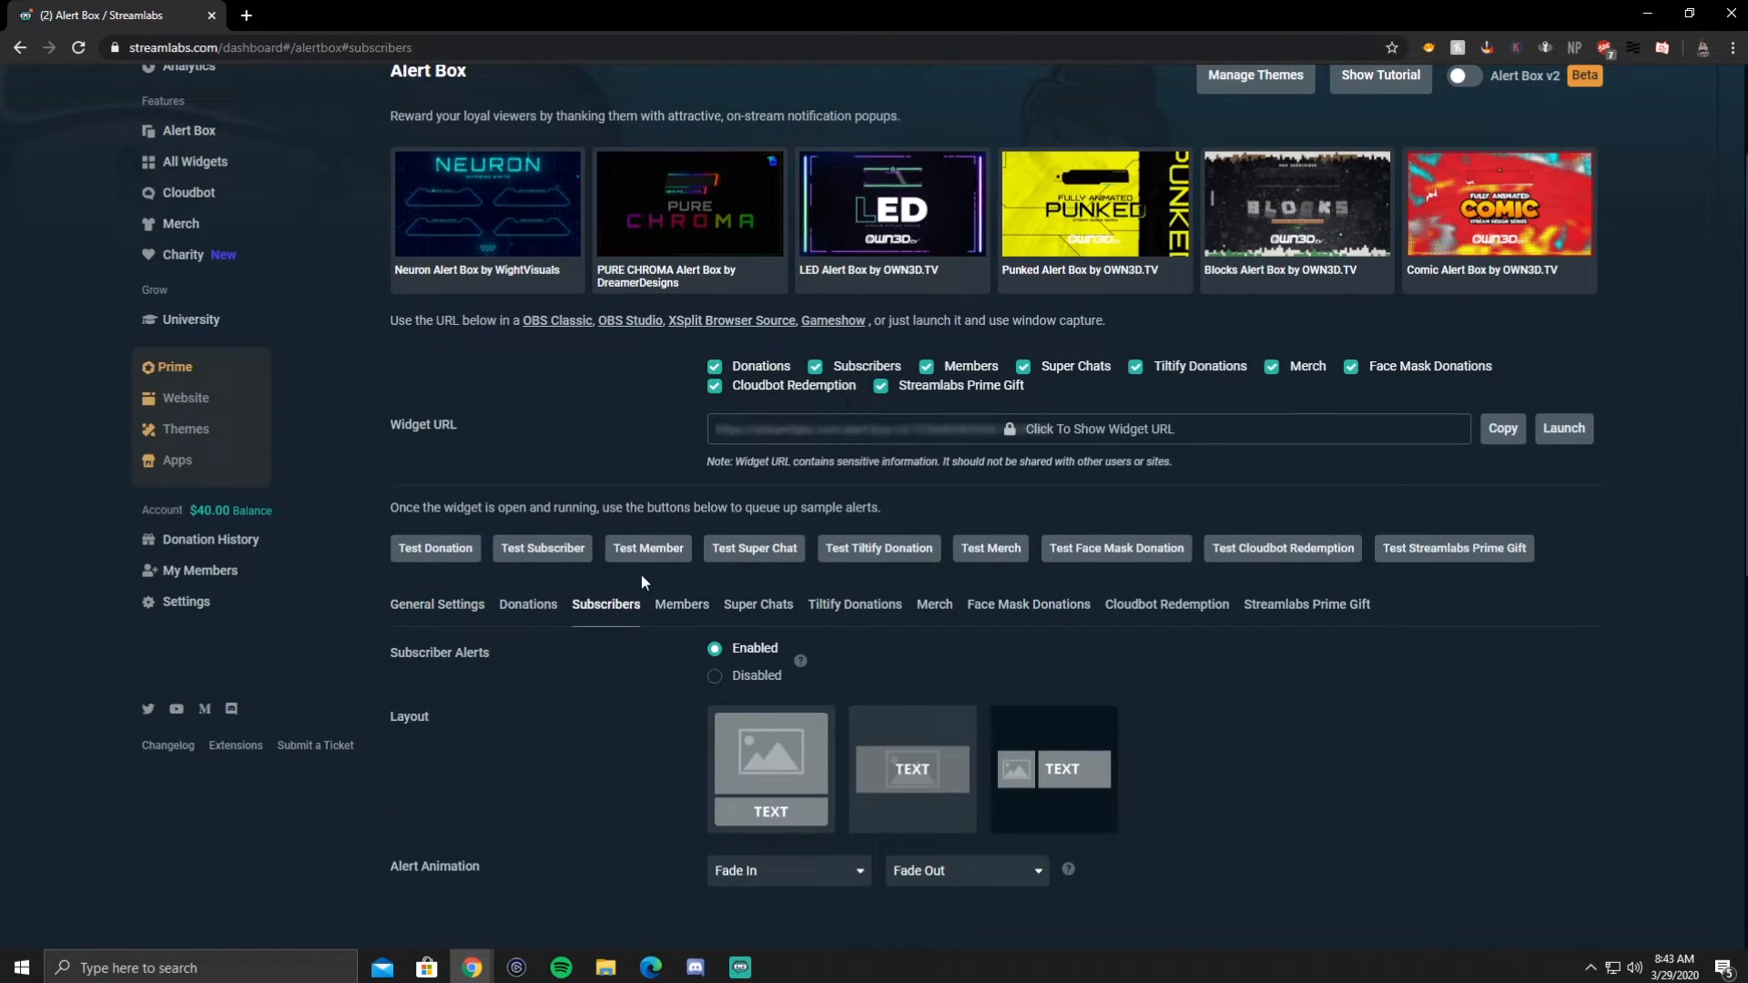
scroll(down, 3)
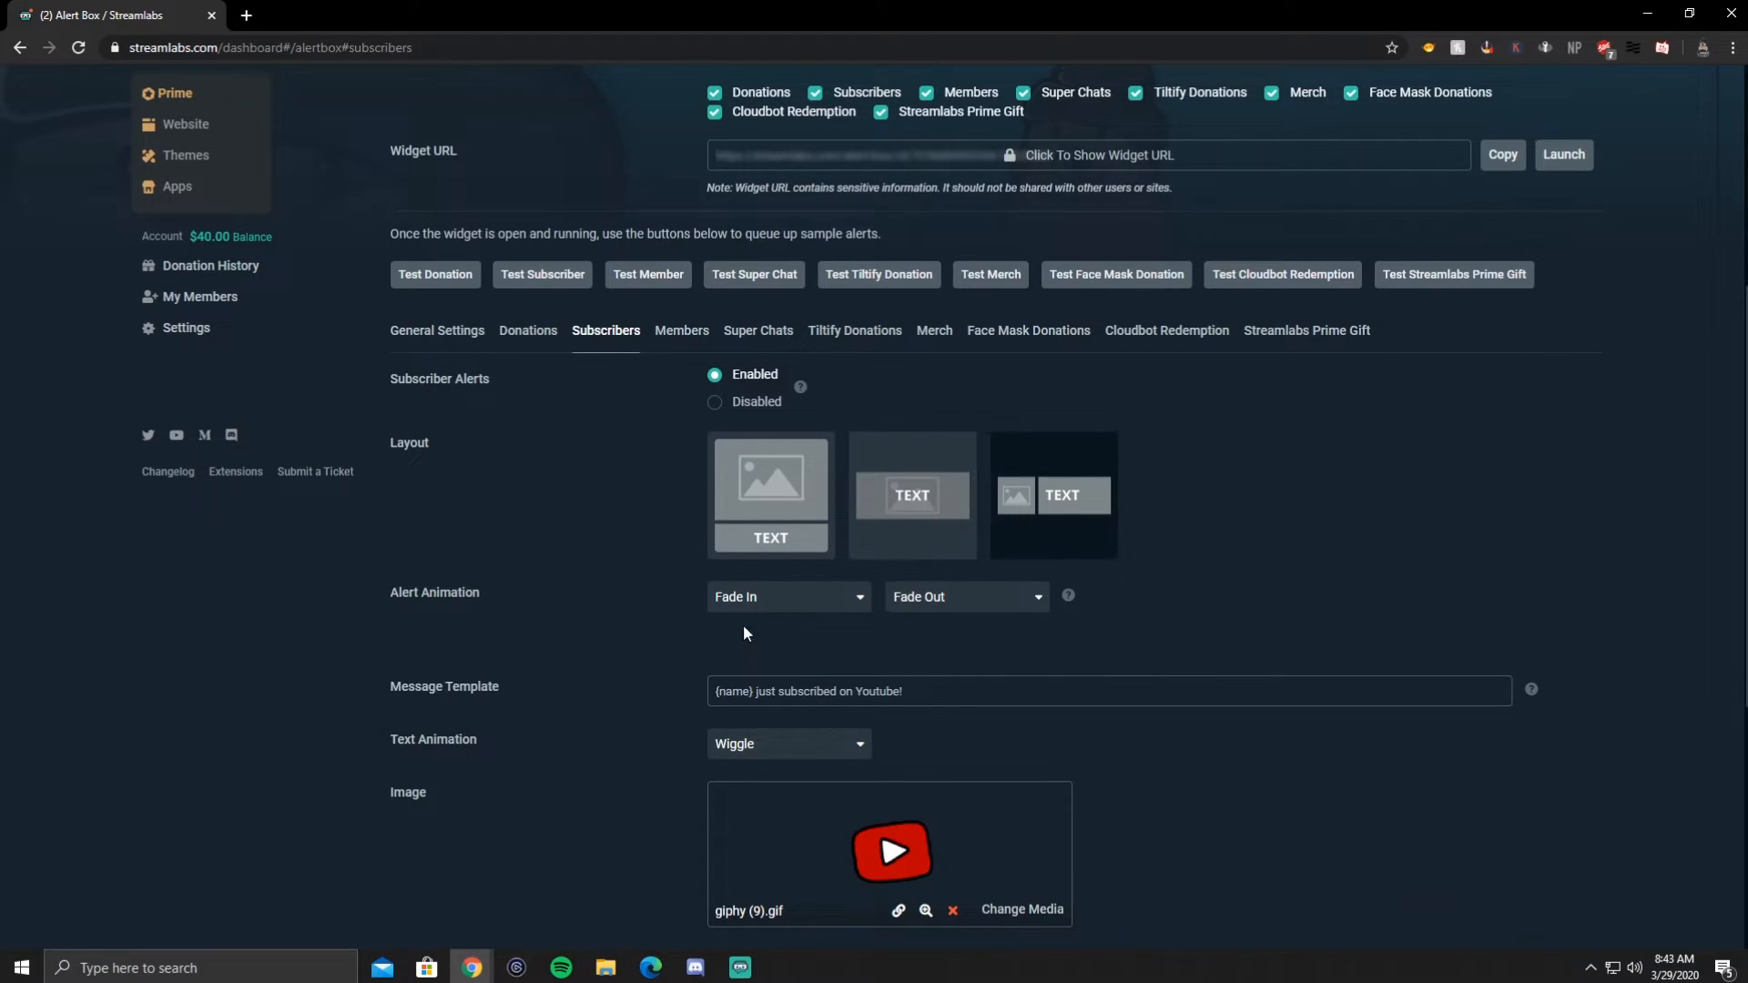
mouse_move(668, 672)
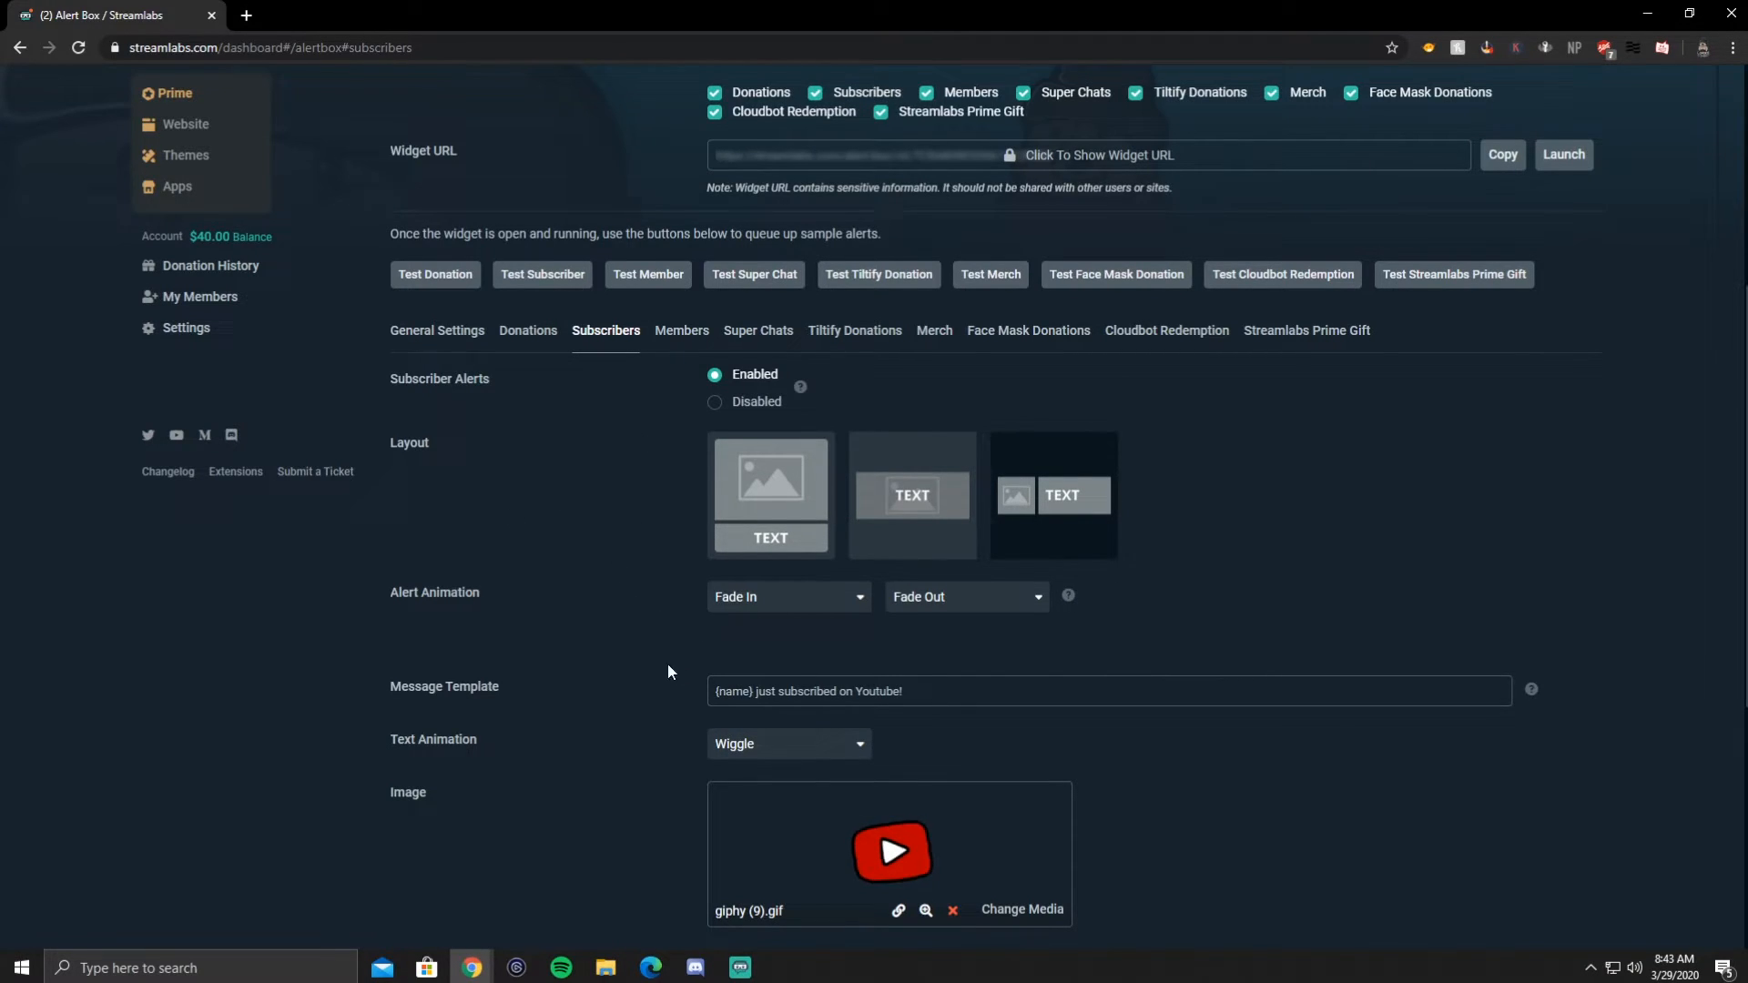
scroll(up, 3)
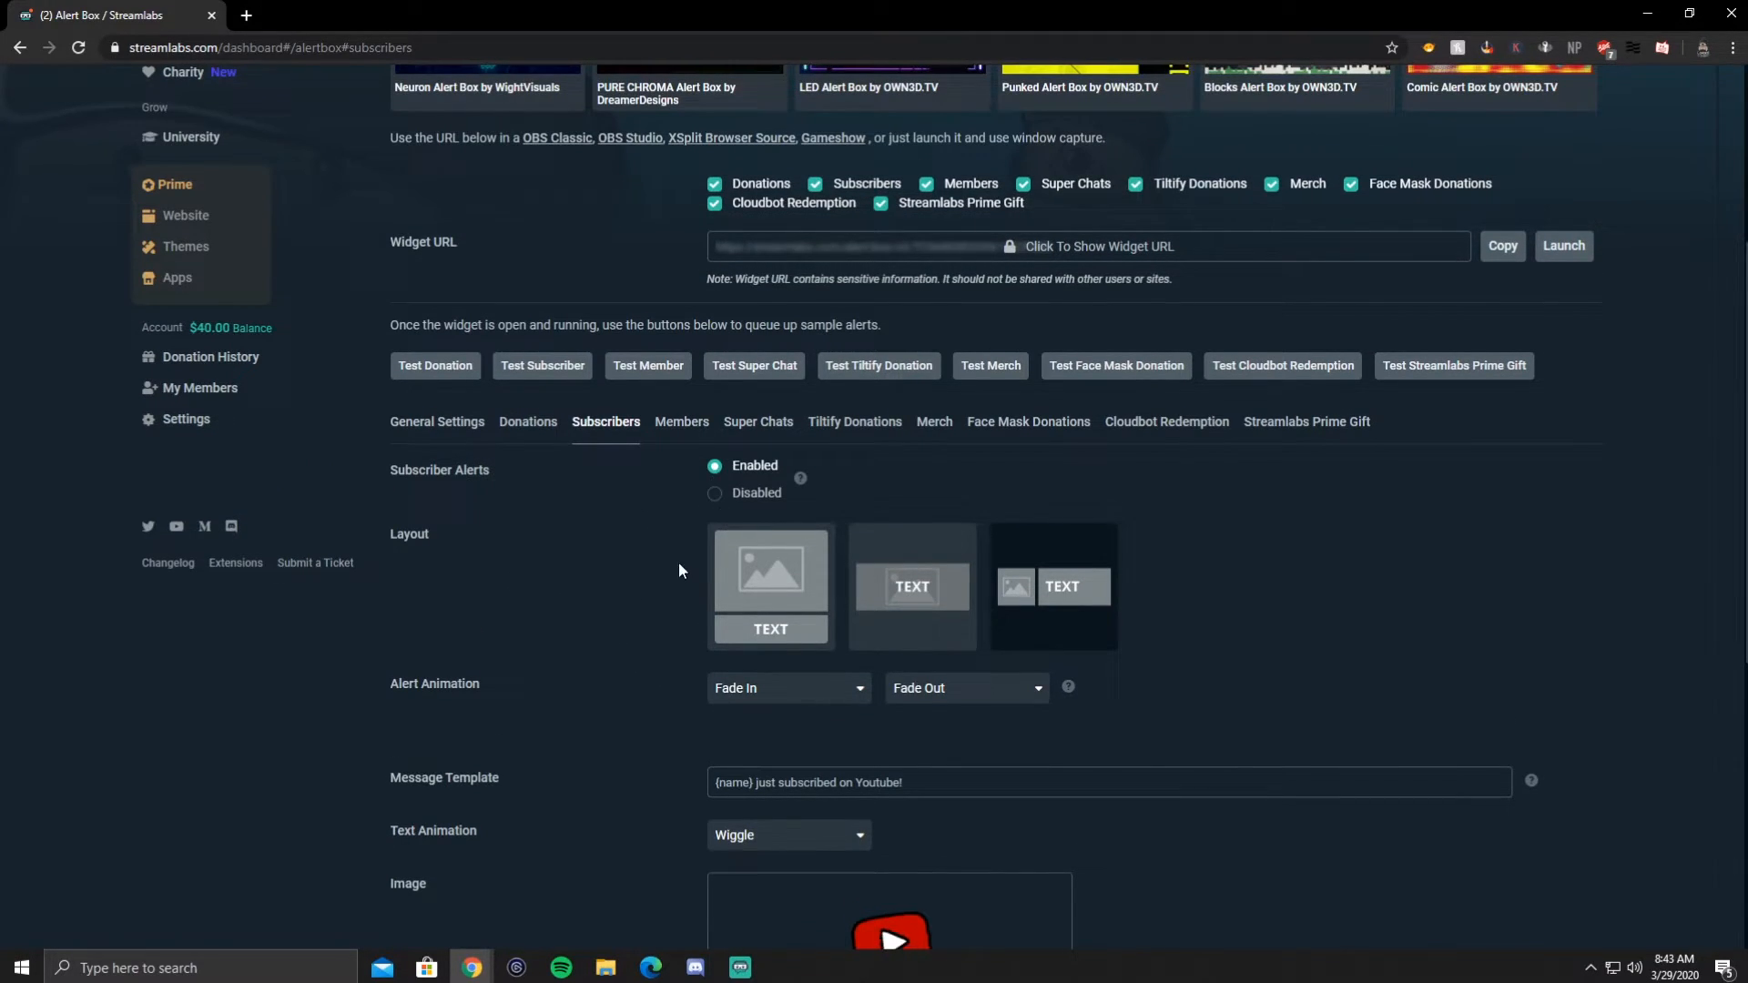
scroll(down, 3)
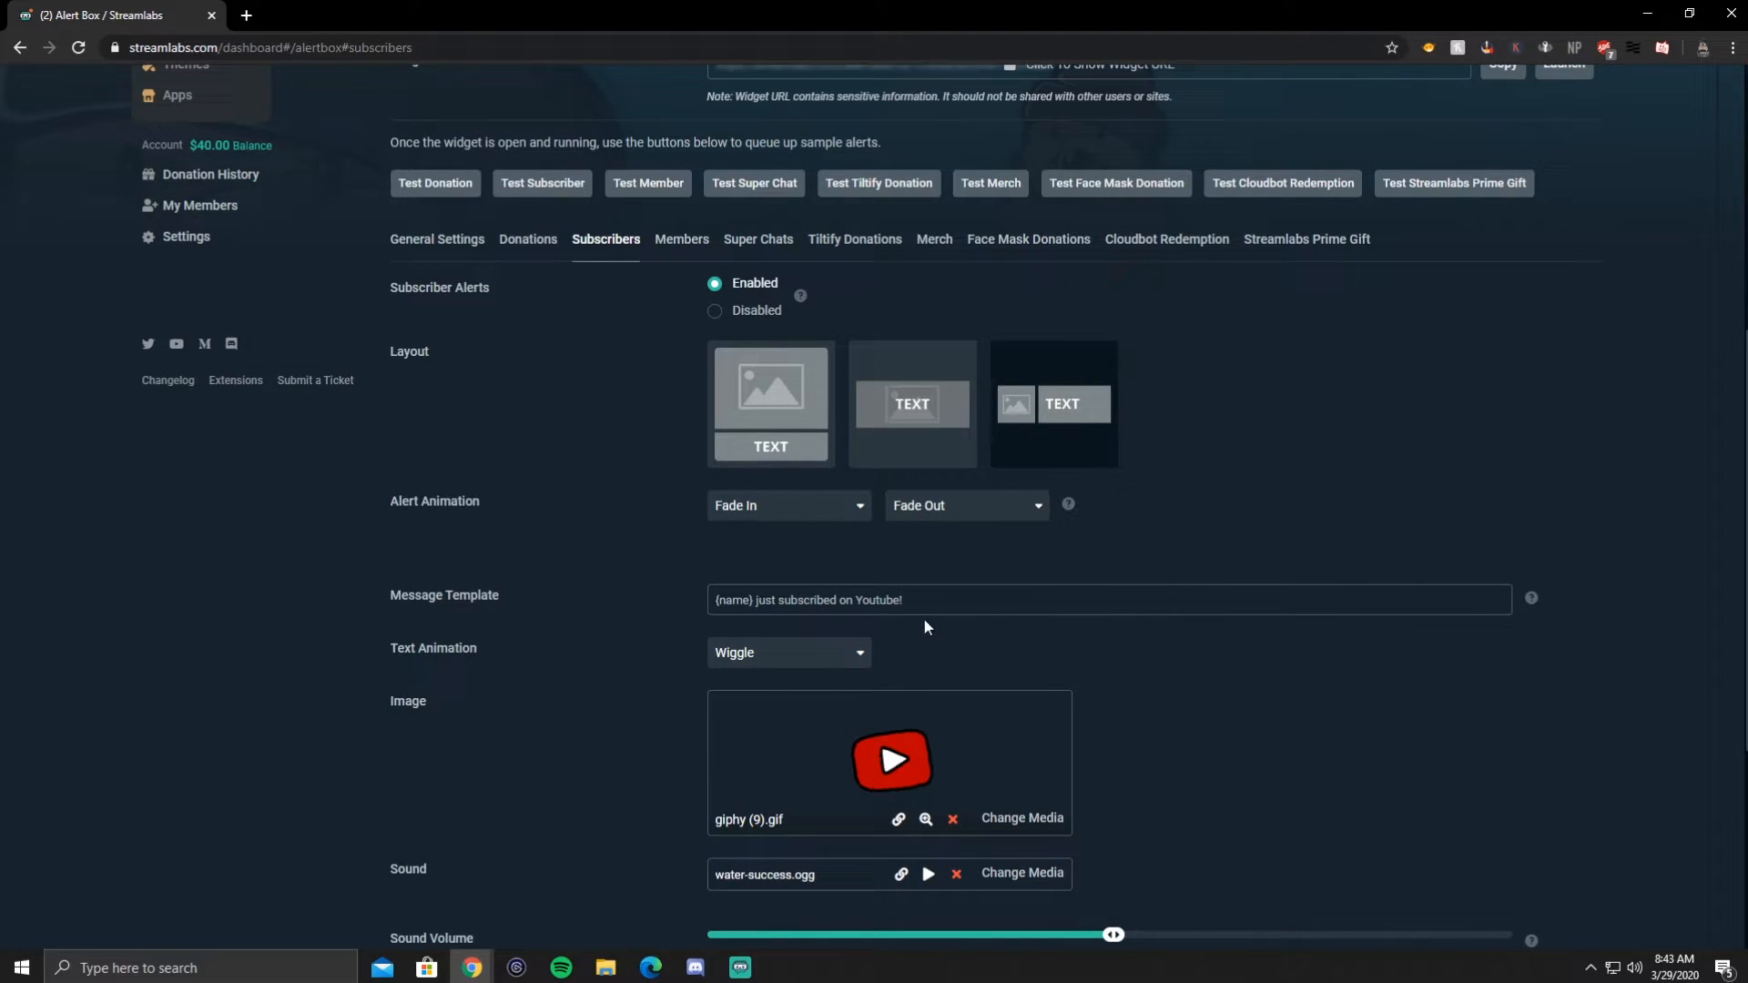
scroll(down, 3)
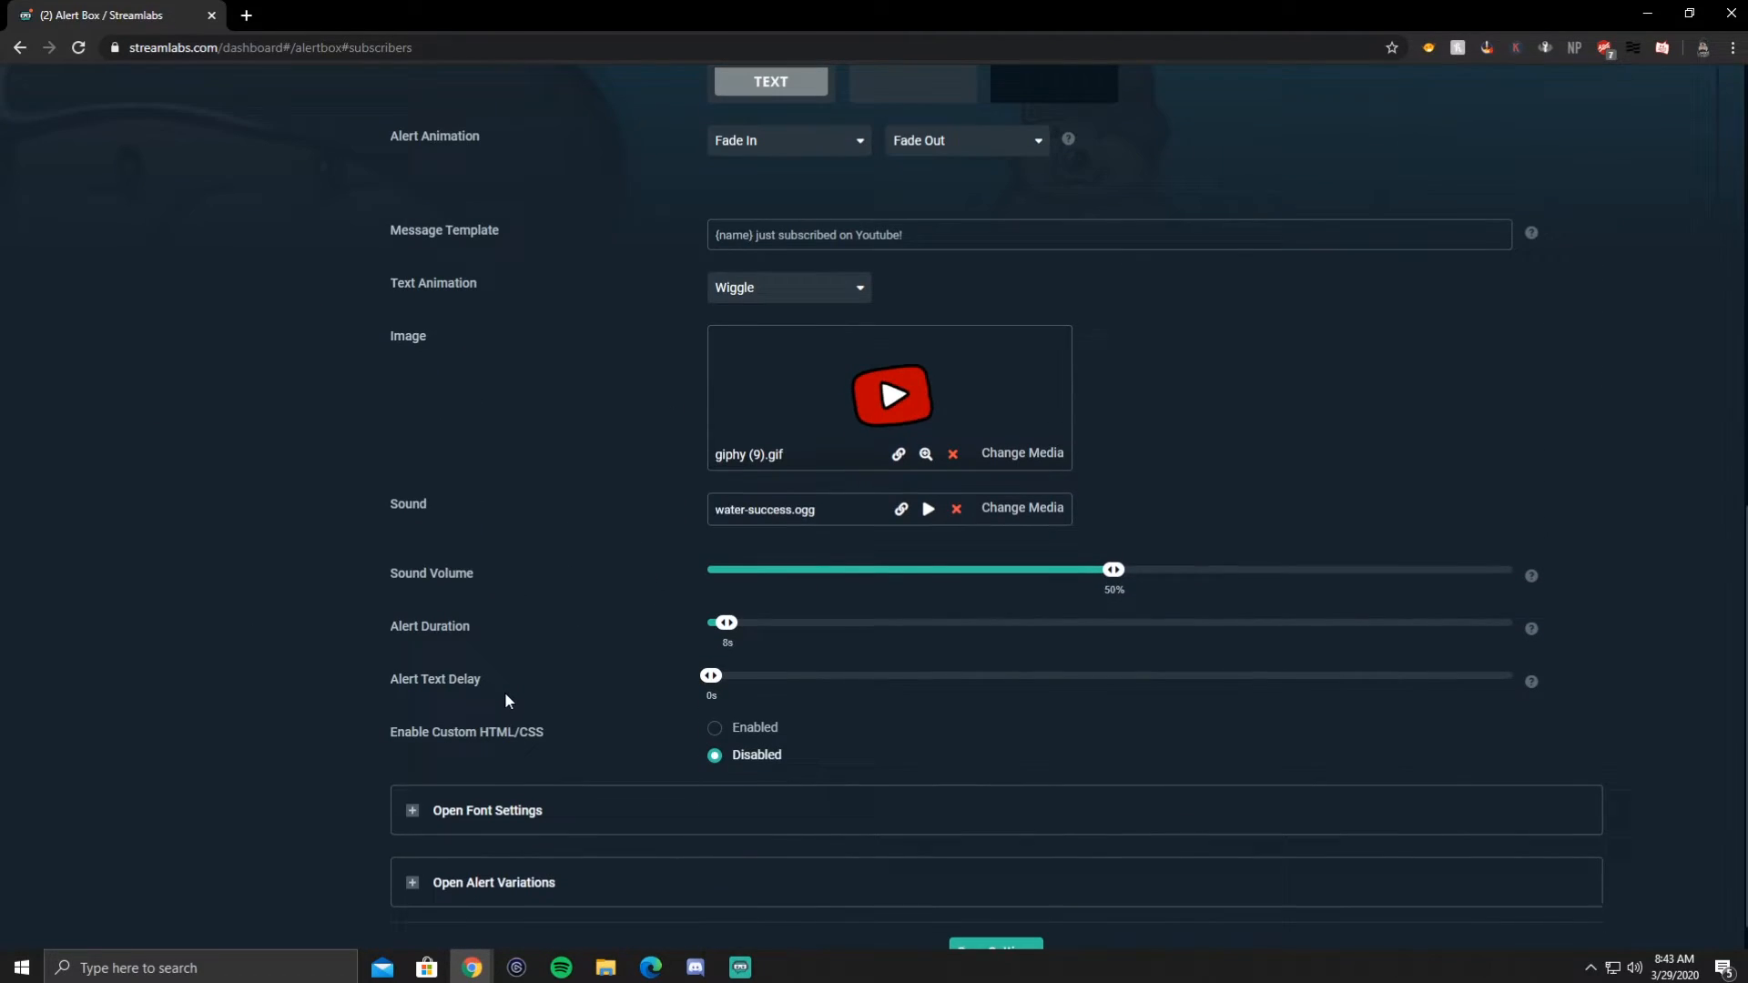
scroll(up, 3)
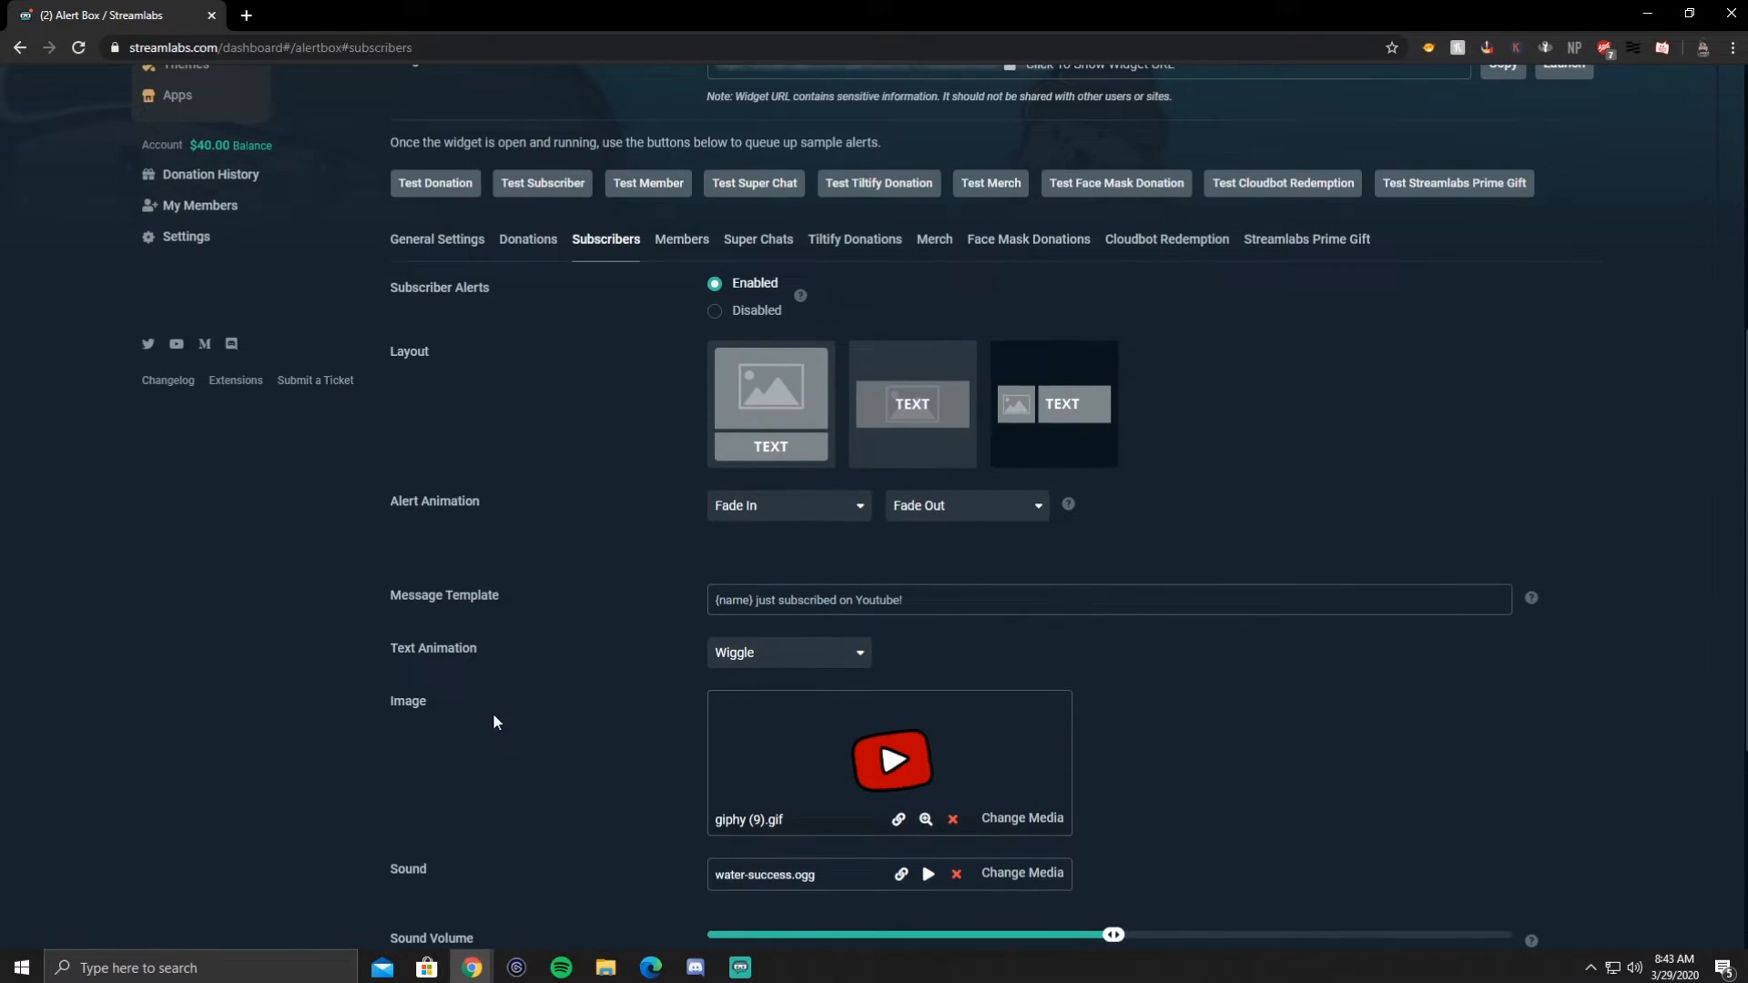
scroll(up, 3)
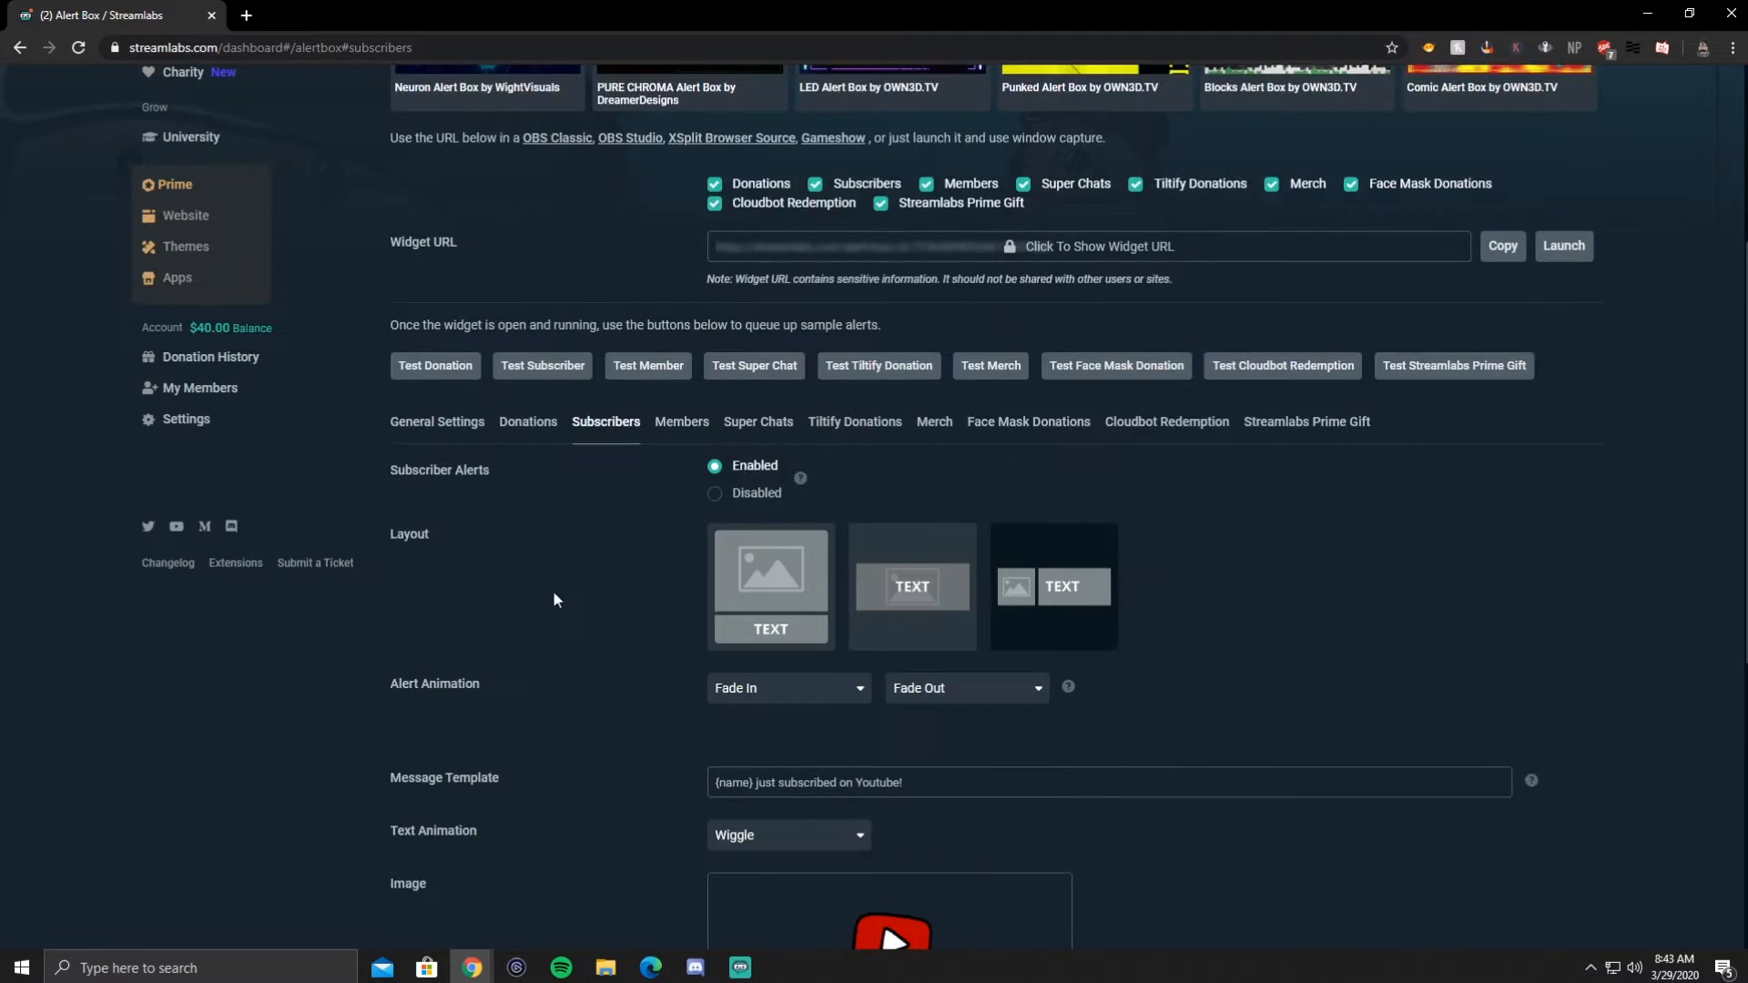
scroll(up, 3)
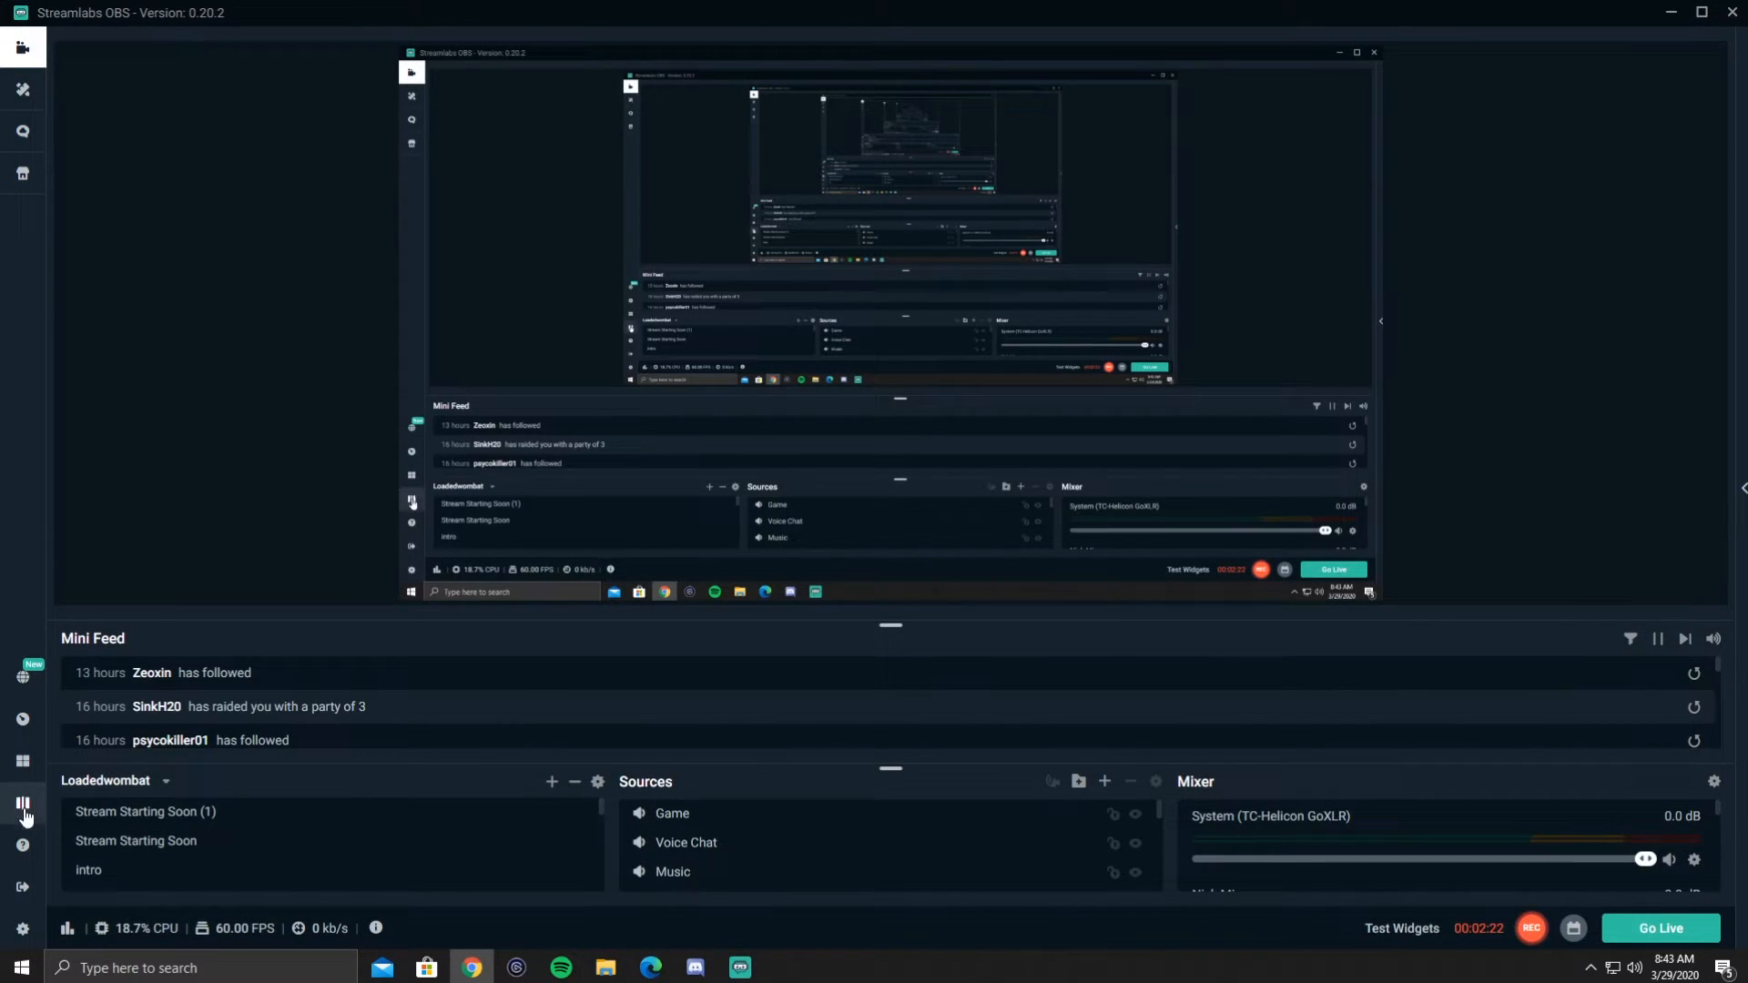
Log out of the account a second time and confirm with Yes.
click(22, 886)
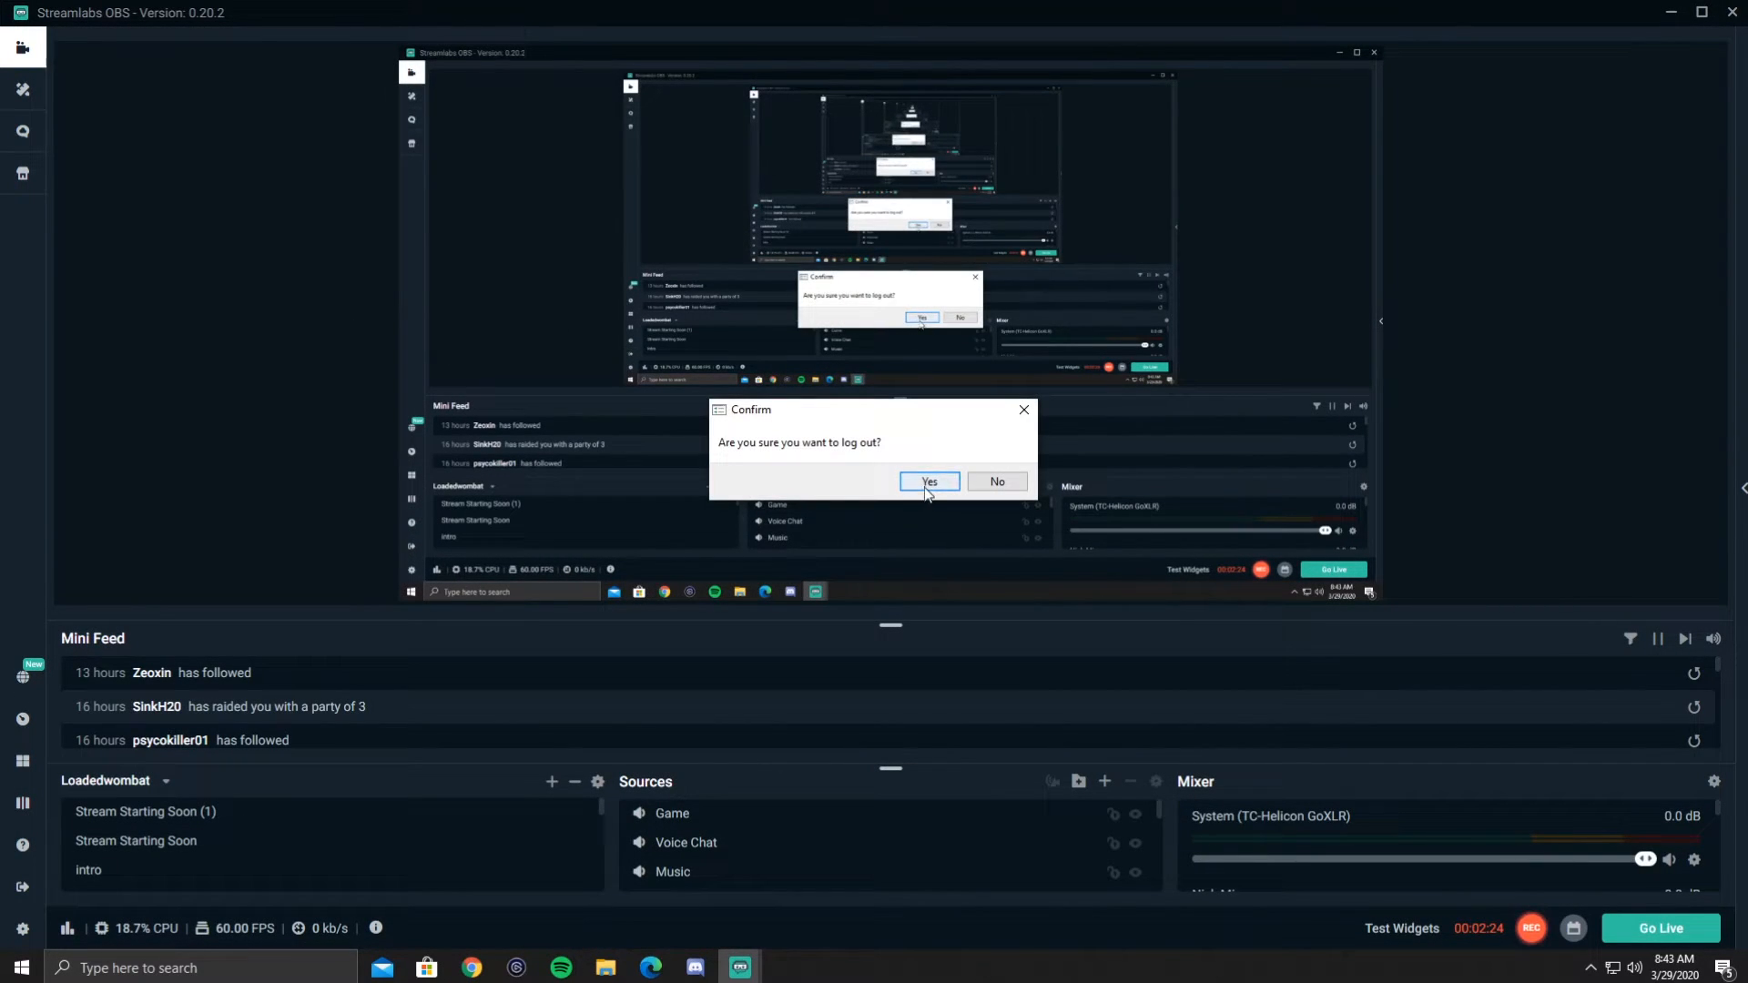
click(928, 480)
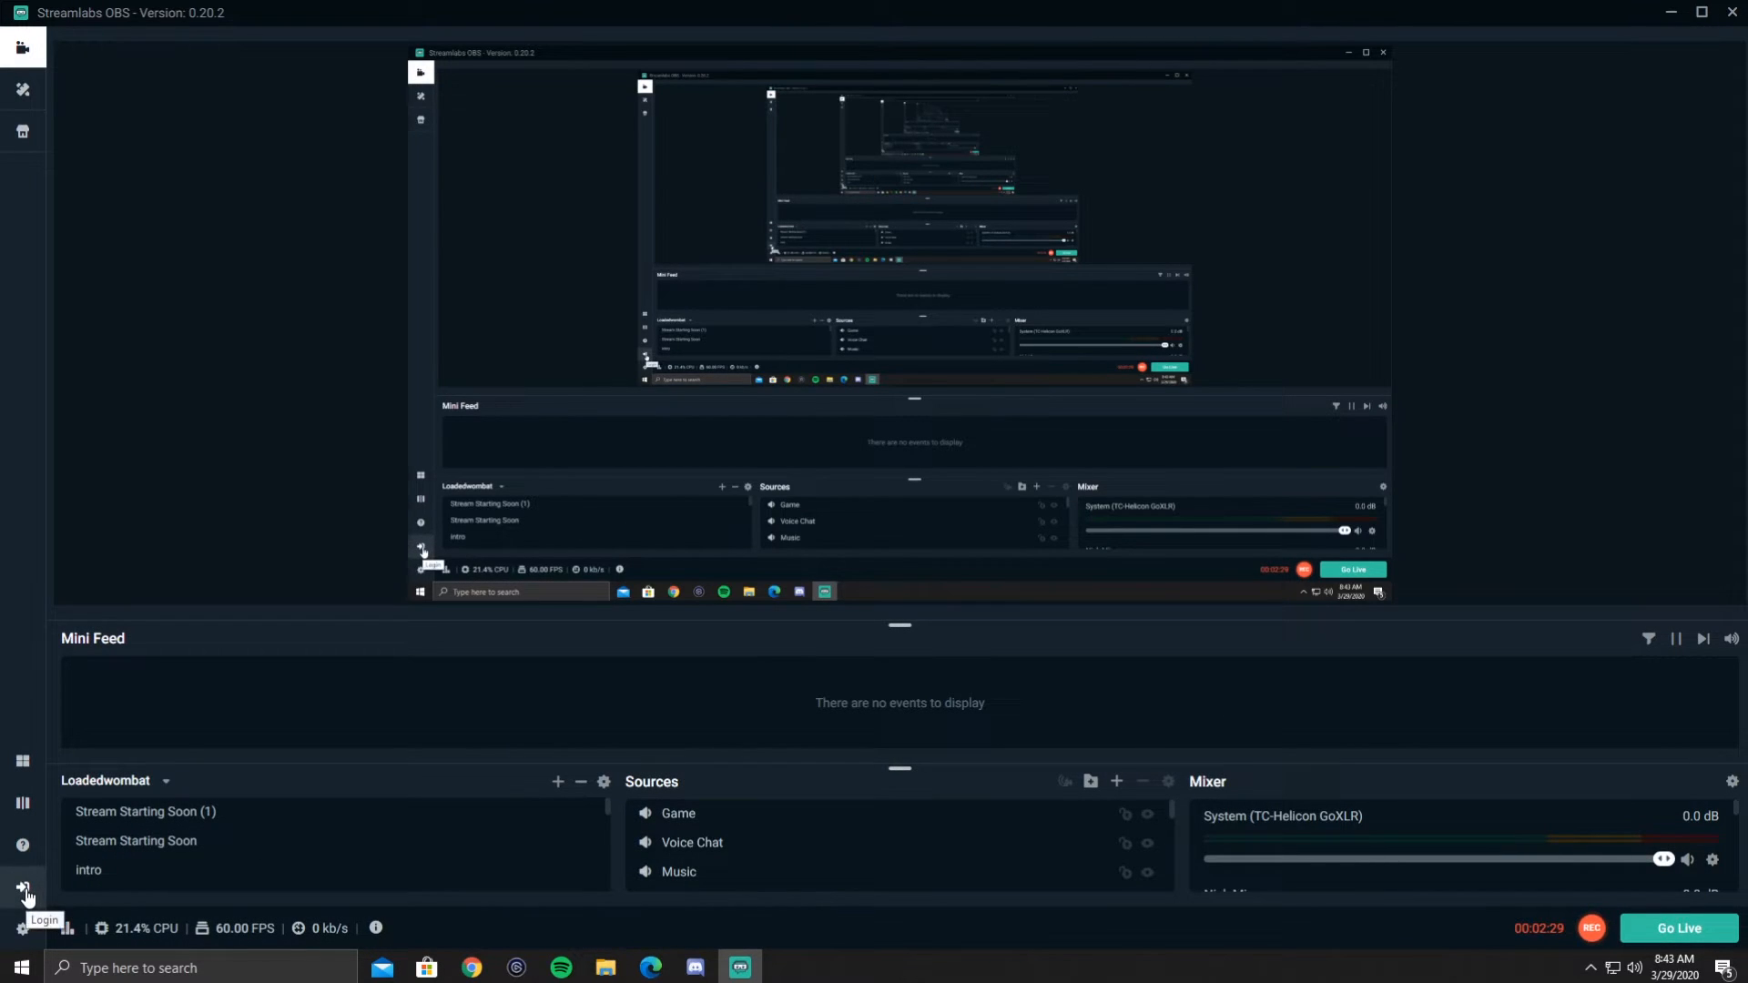
Sign back in with Twitch from the Connect screen and complete the Twitch login window.
click(22, 892)
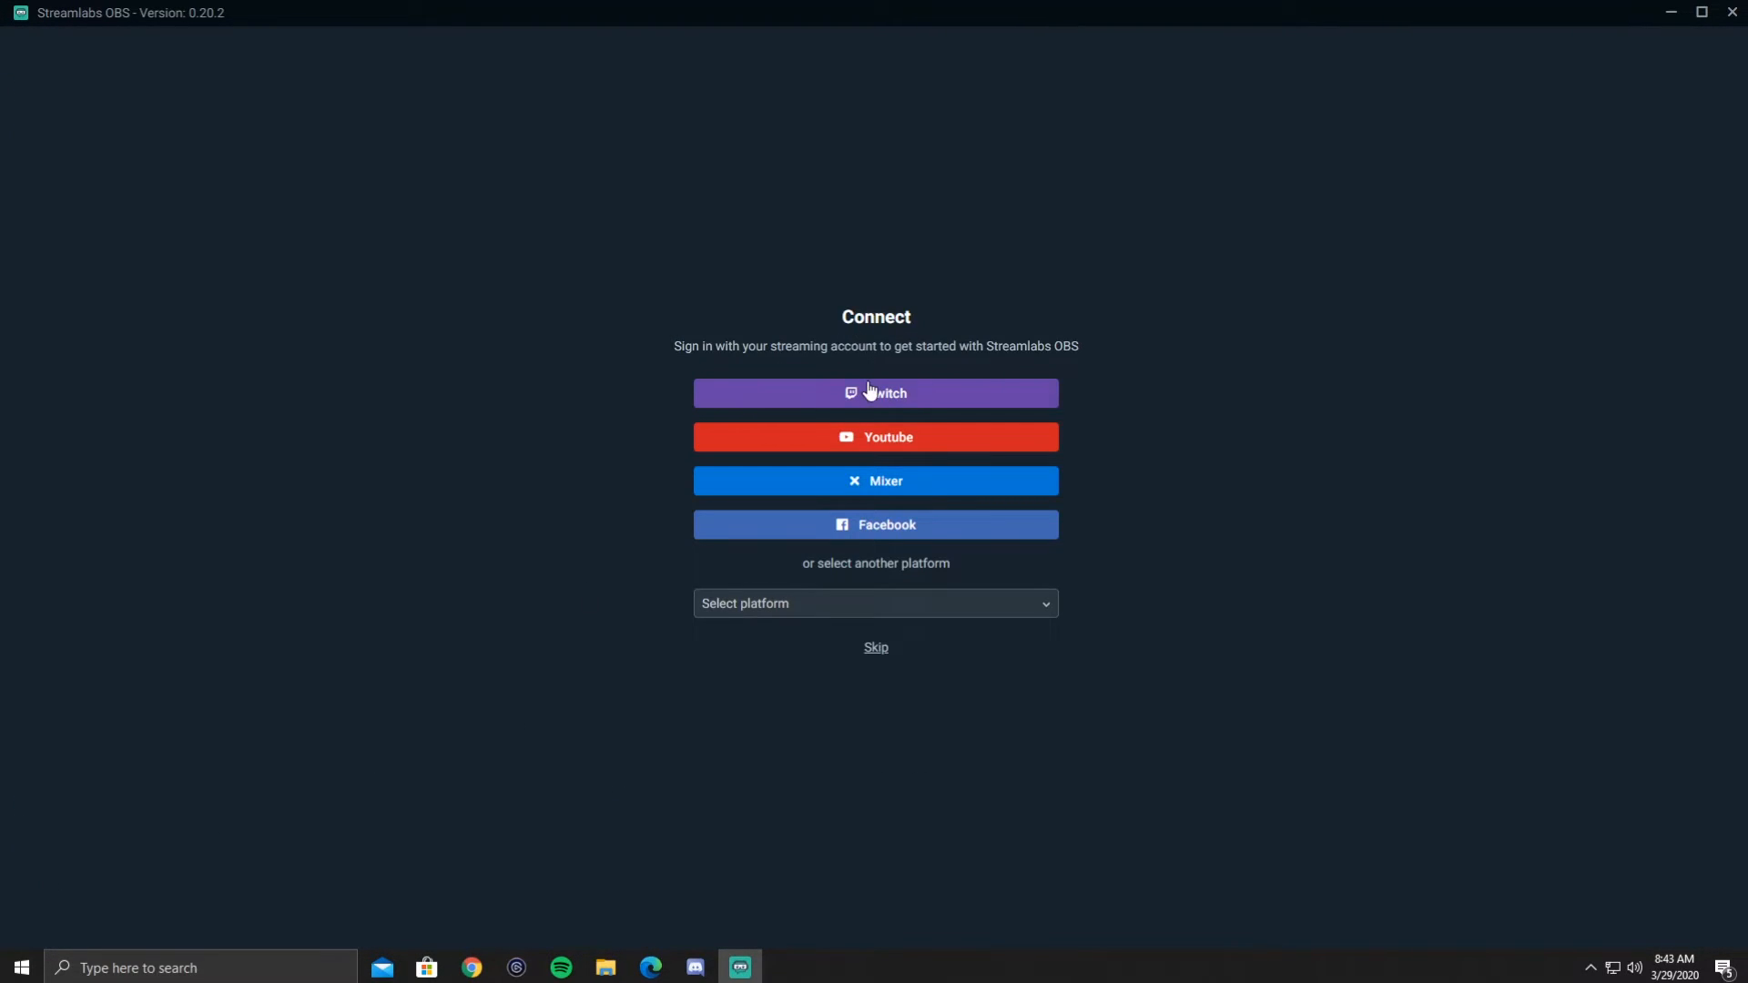
click(875, 394)
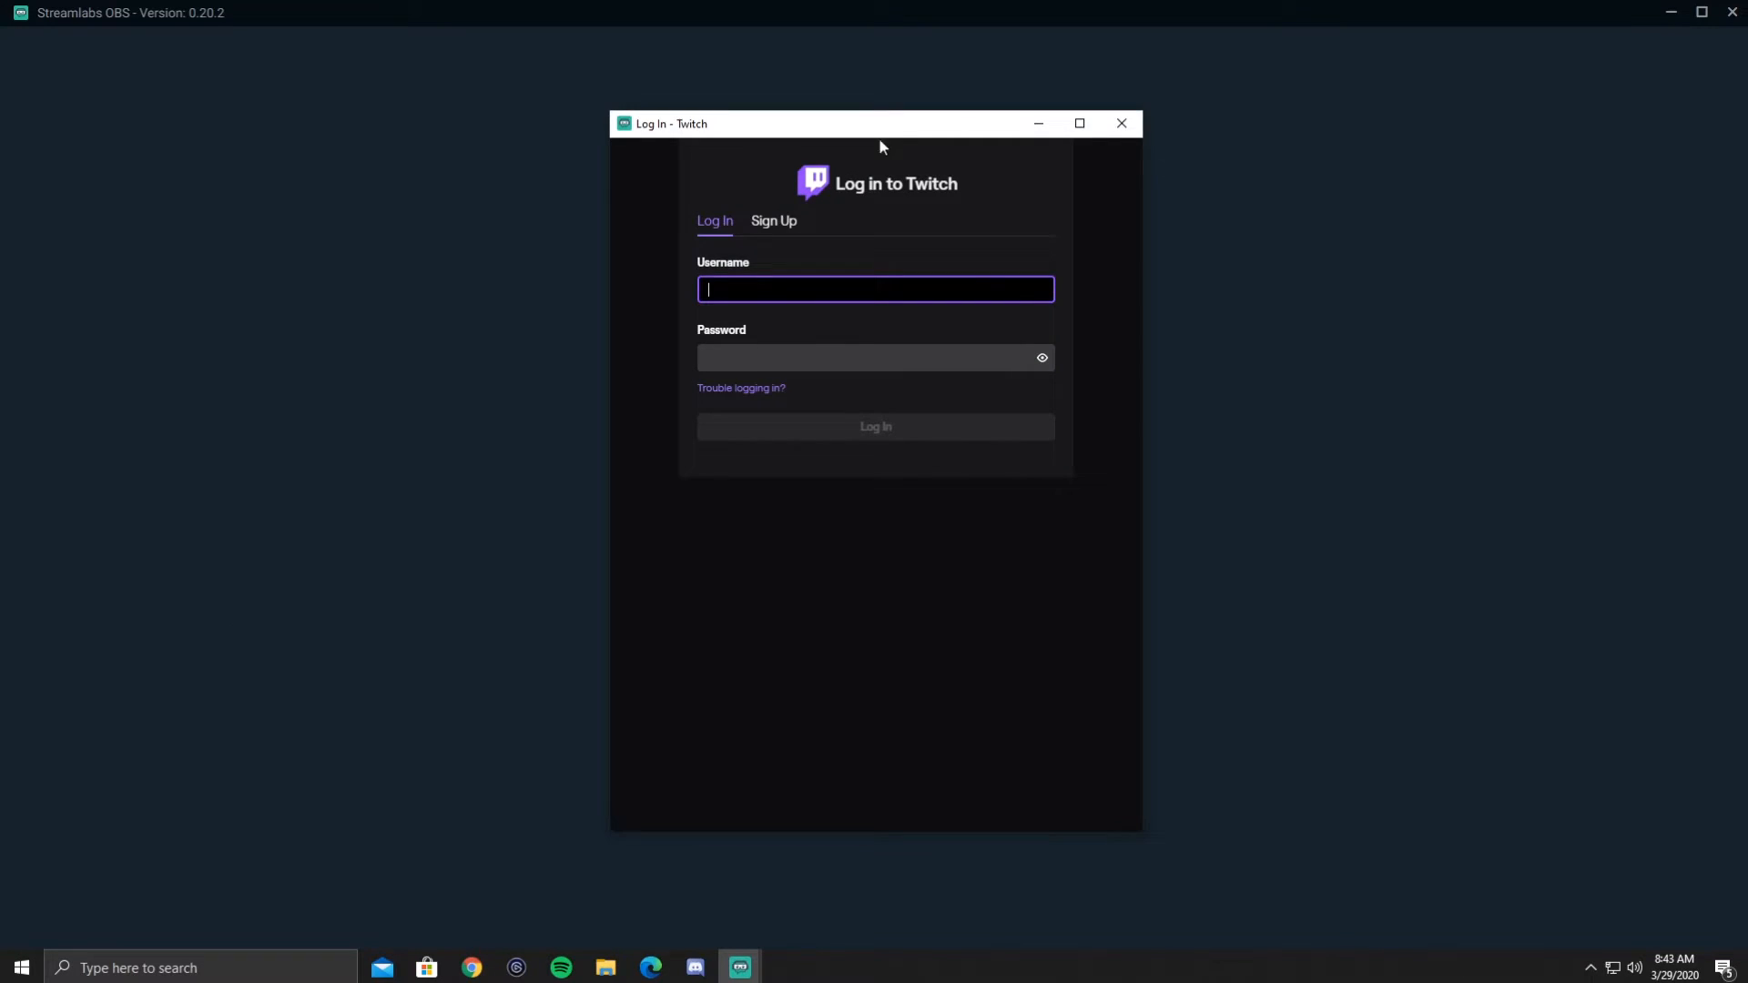
click(1121, 122)
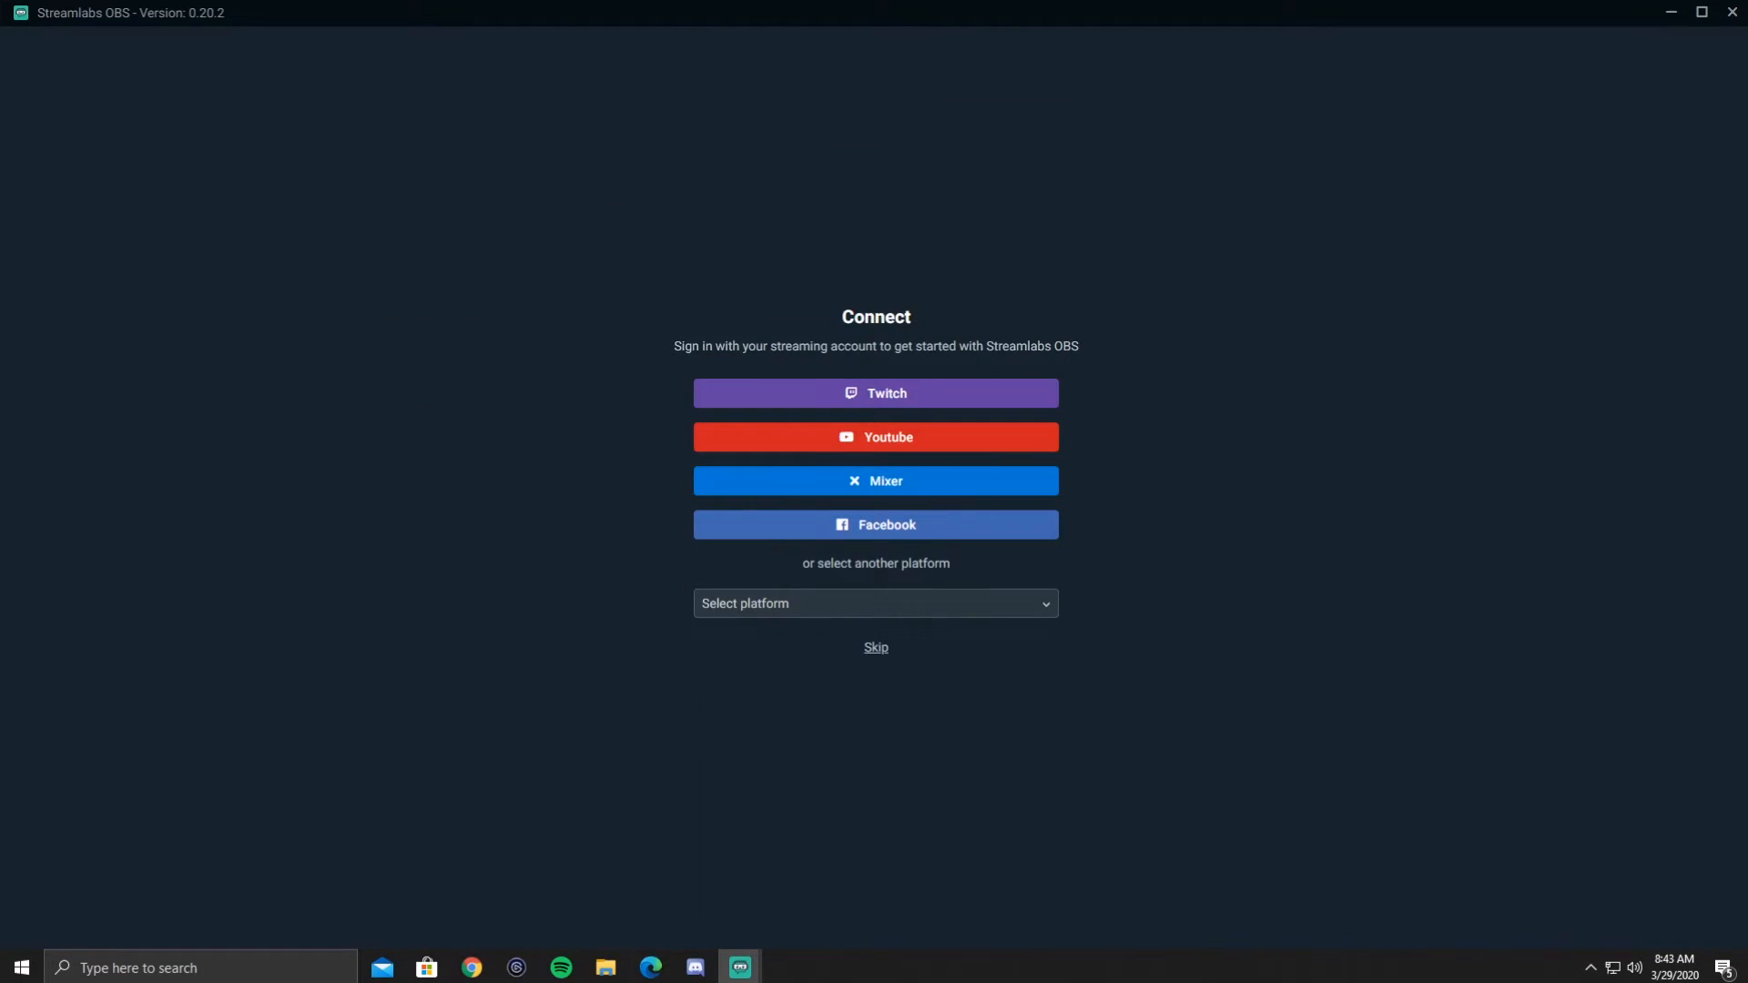
click(875, 648)
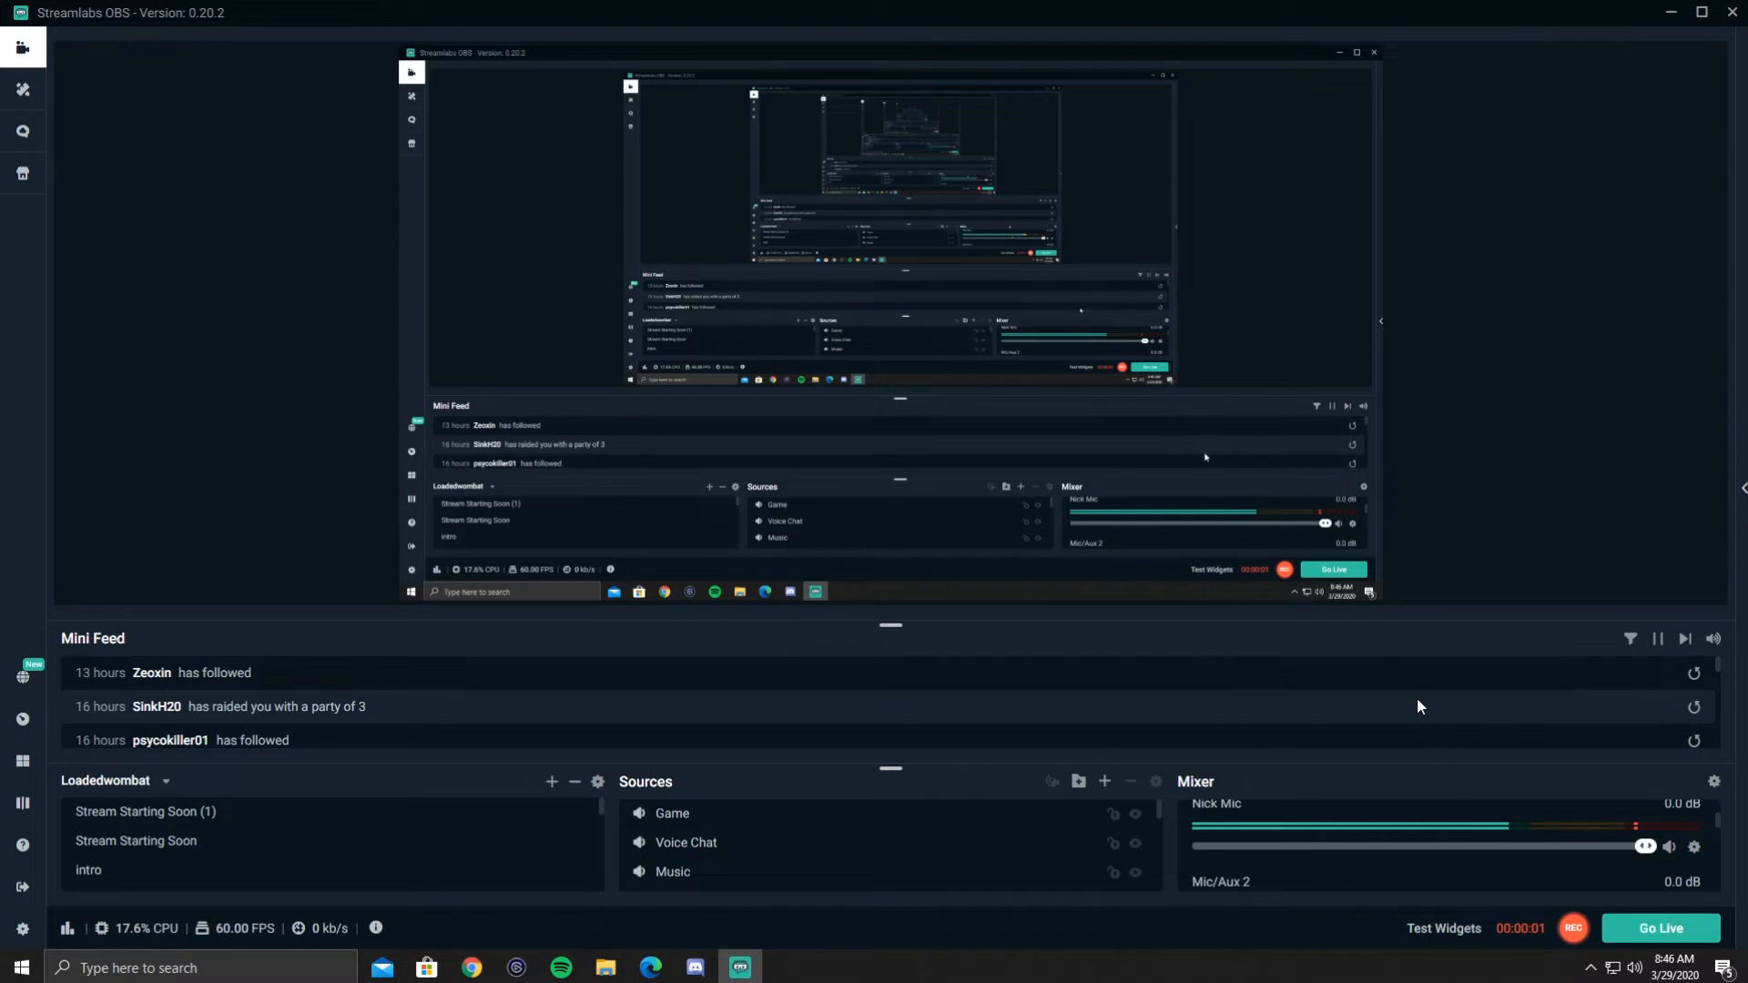